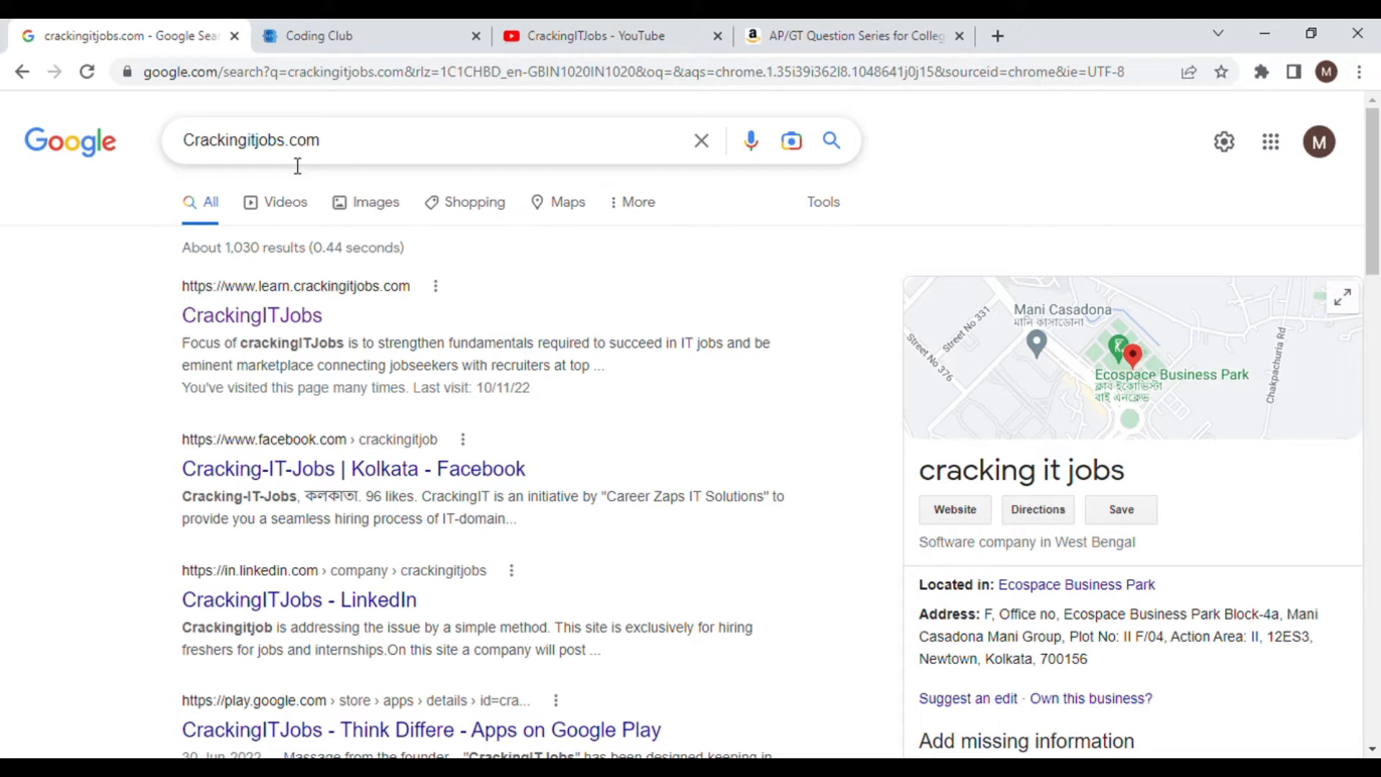
pyautogui.moveTo(252, 315)
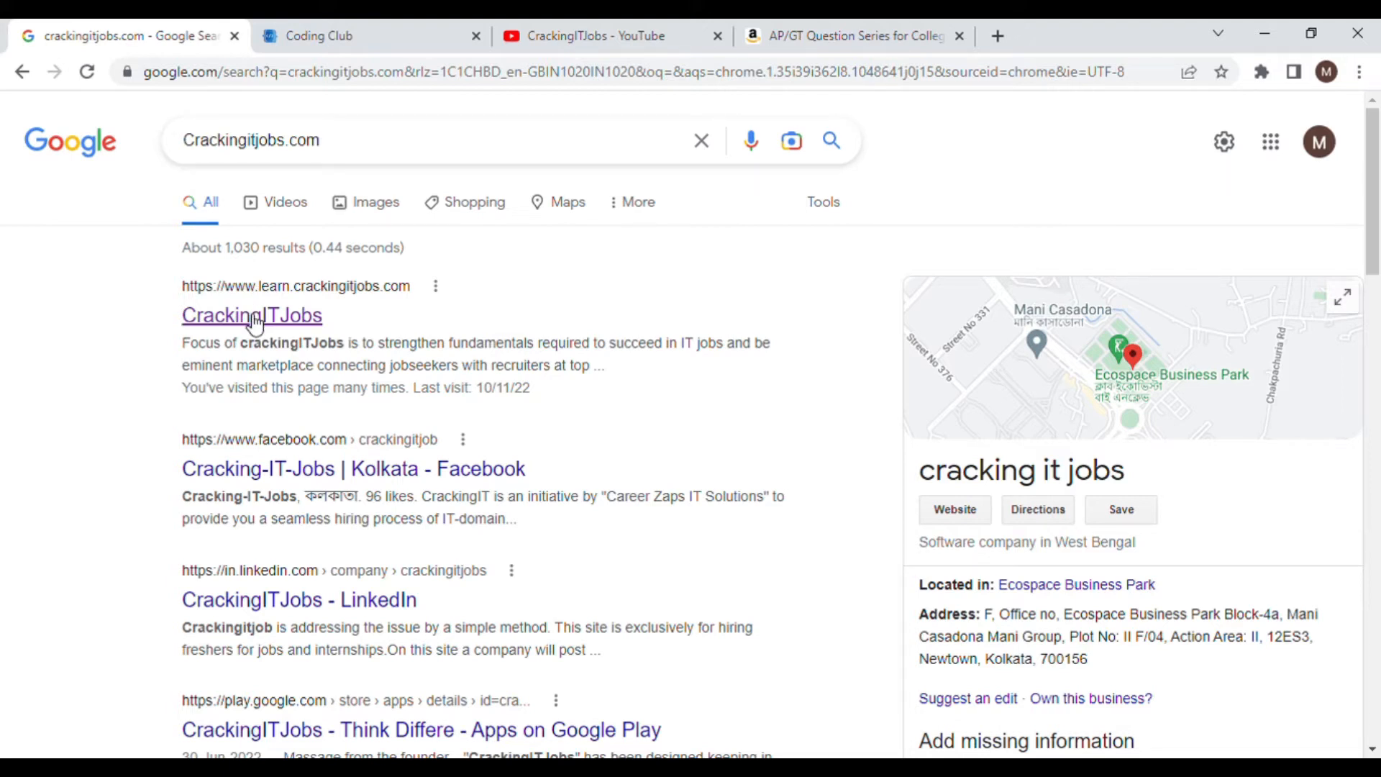
# Open the CrackingITJobs result to reach the learn.crackingitjobs.com login page.
pyautogui.click(252, 315)
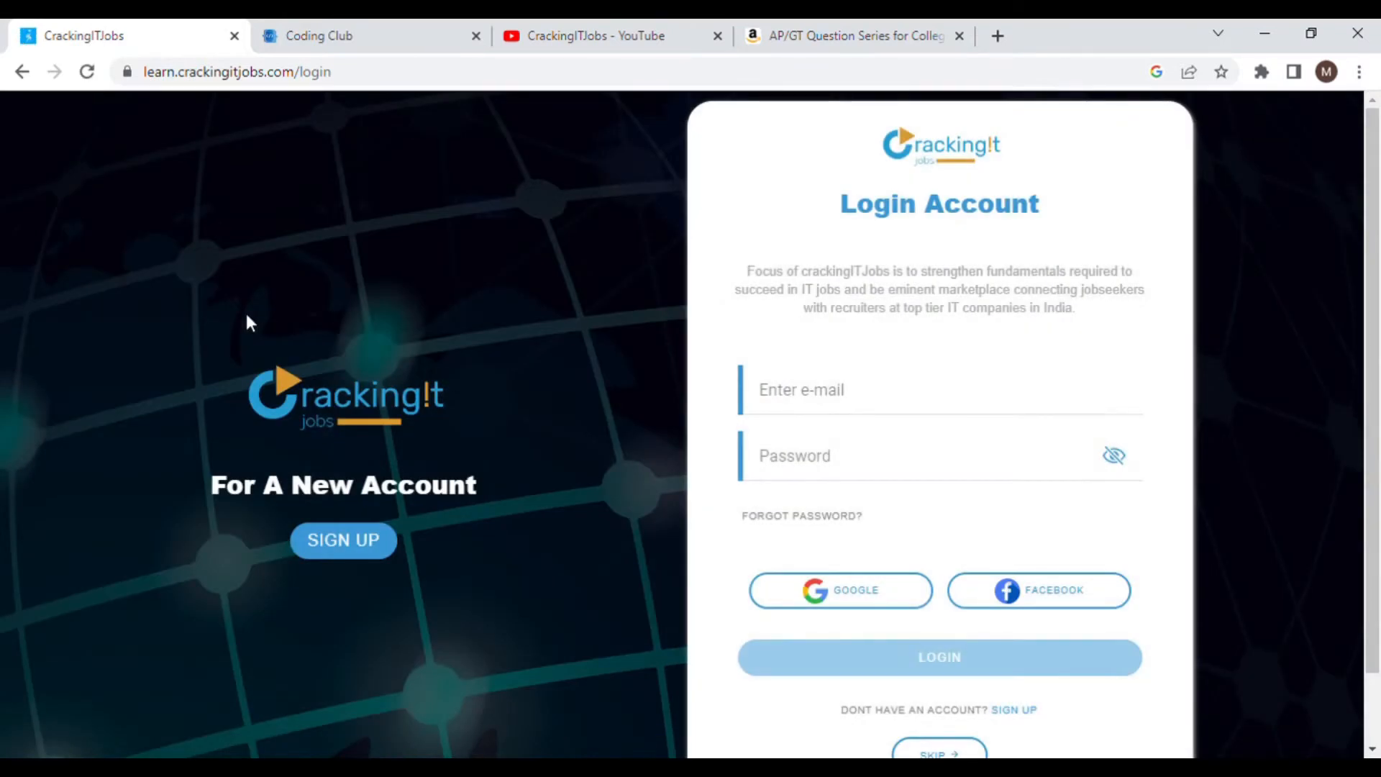
pyautogui.moveTo(414, 543)
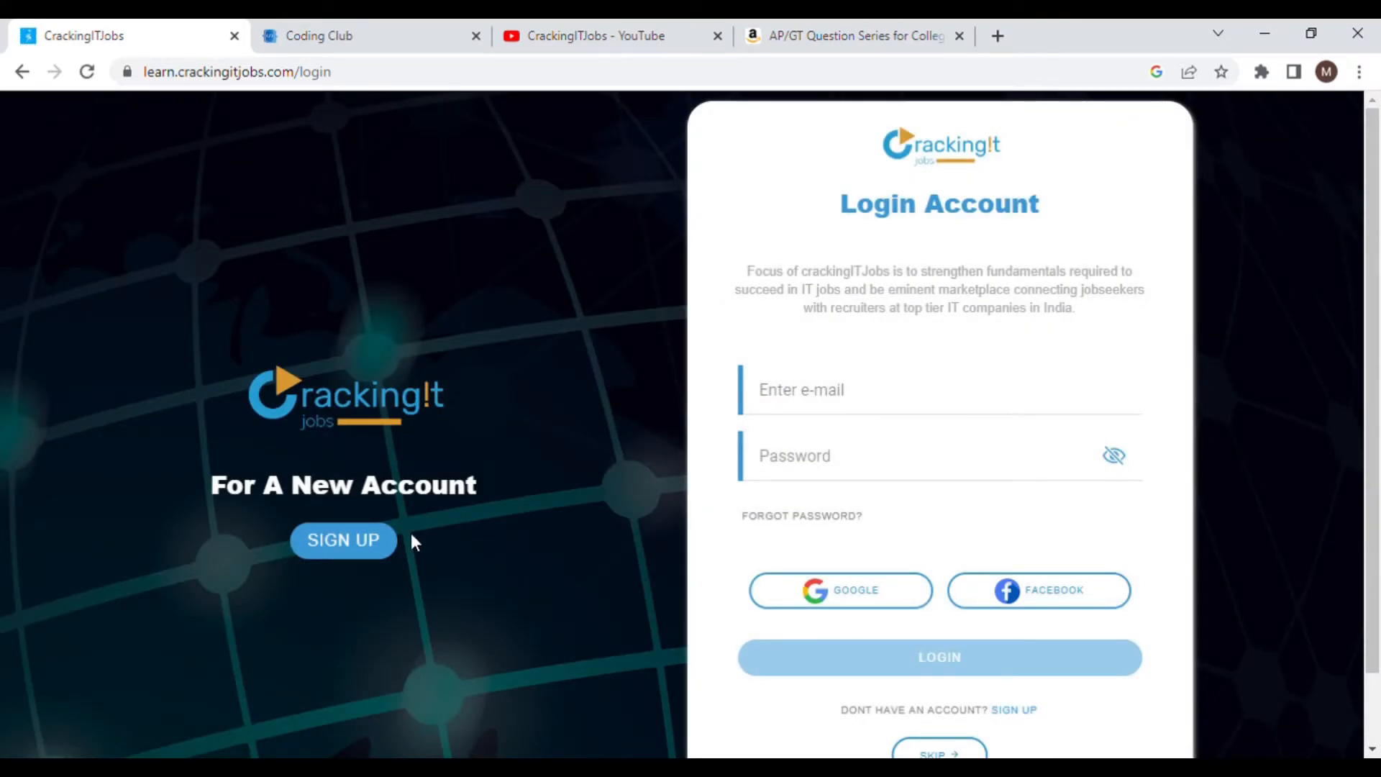
pyautogui.moveTo(301, 588)
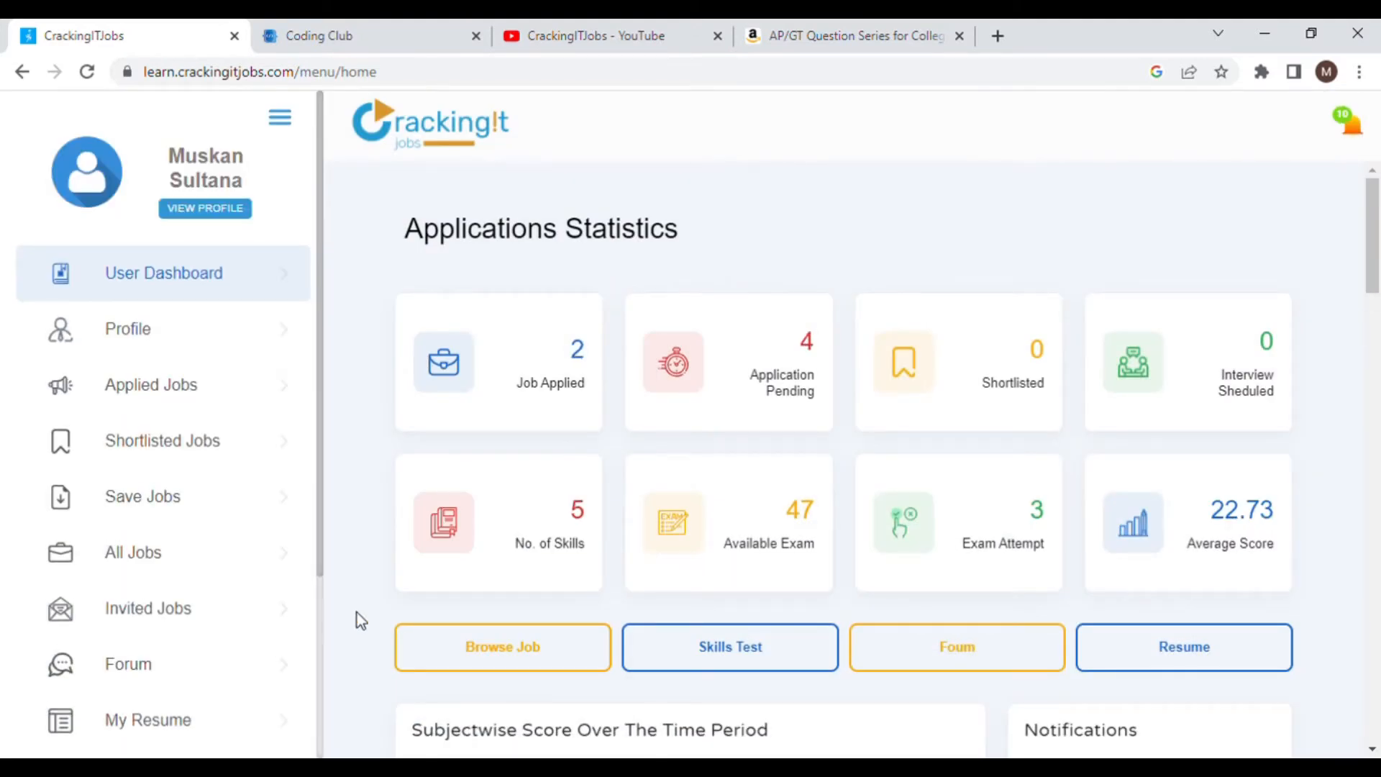
pyautogui.moveTo(181, 358)
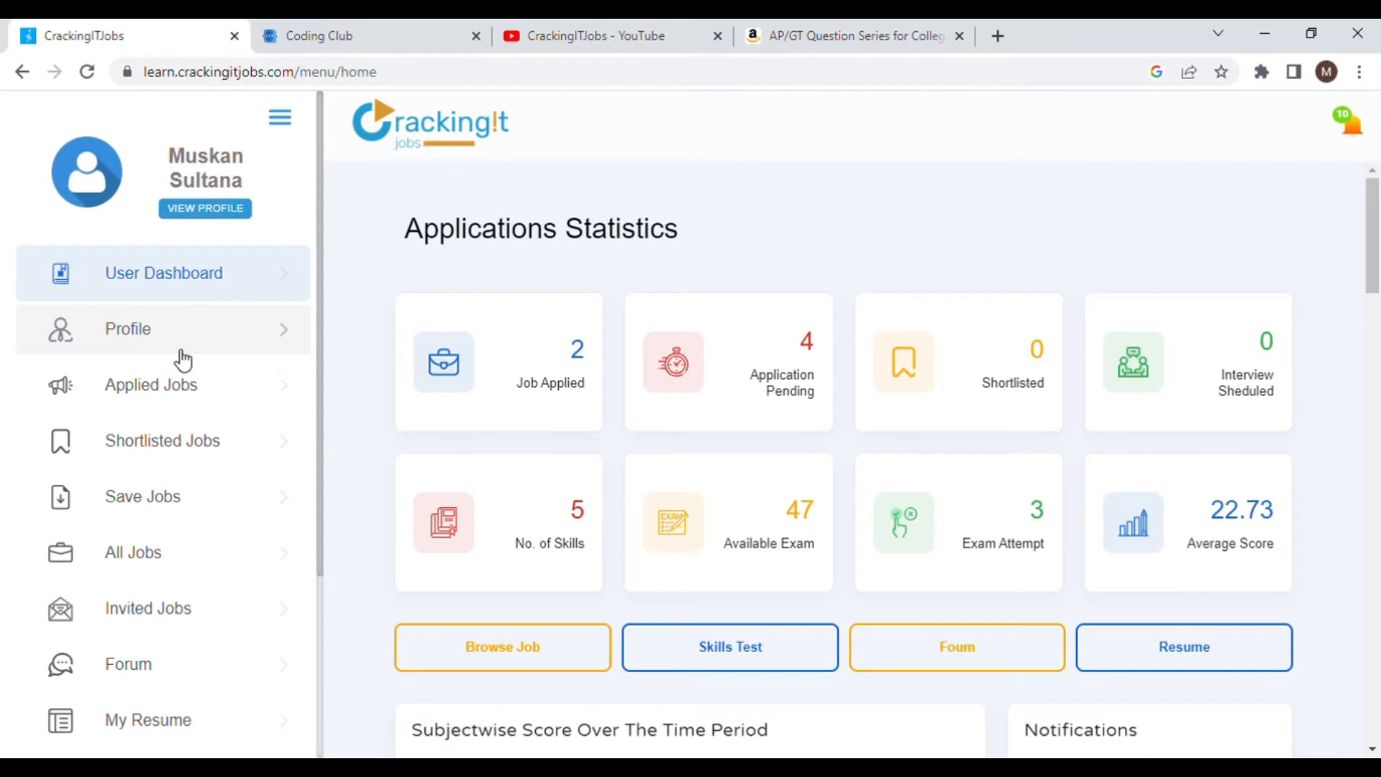
# Open Profile and scroll through the about, contact, address and placement sections.
pyautogui.click(128, 329)
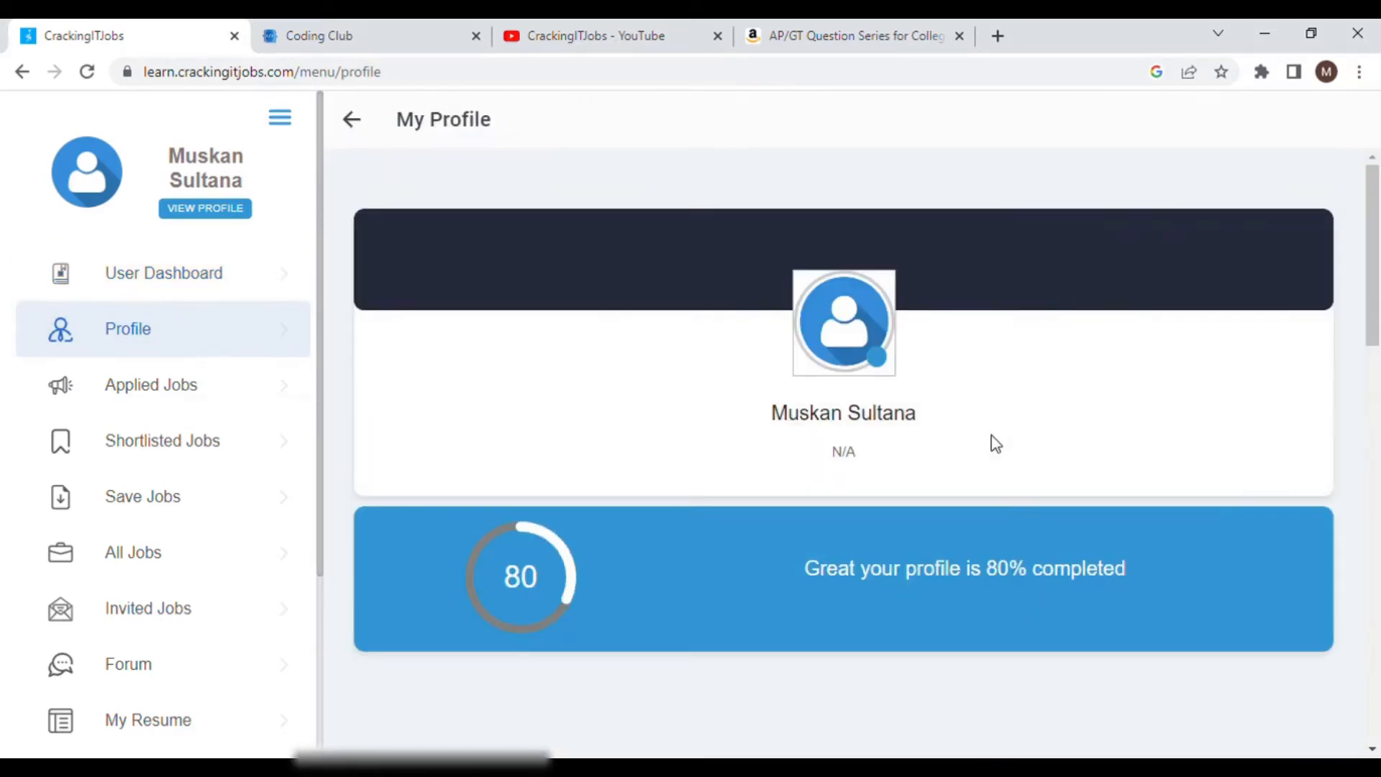
pyautogui.scroll(-3)
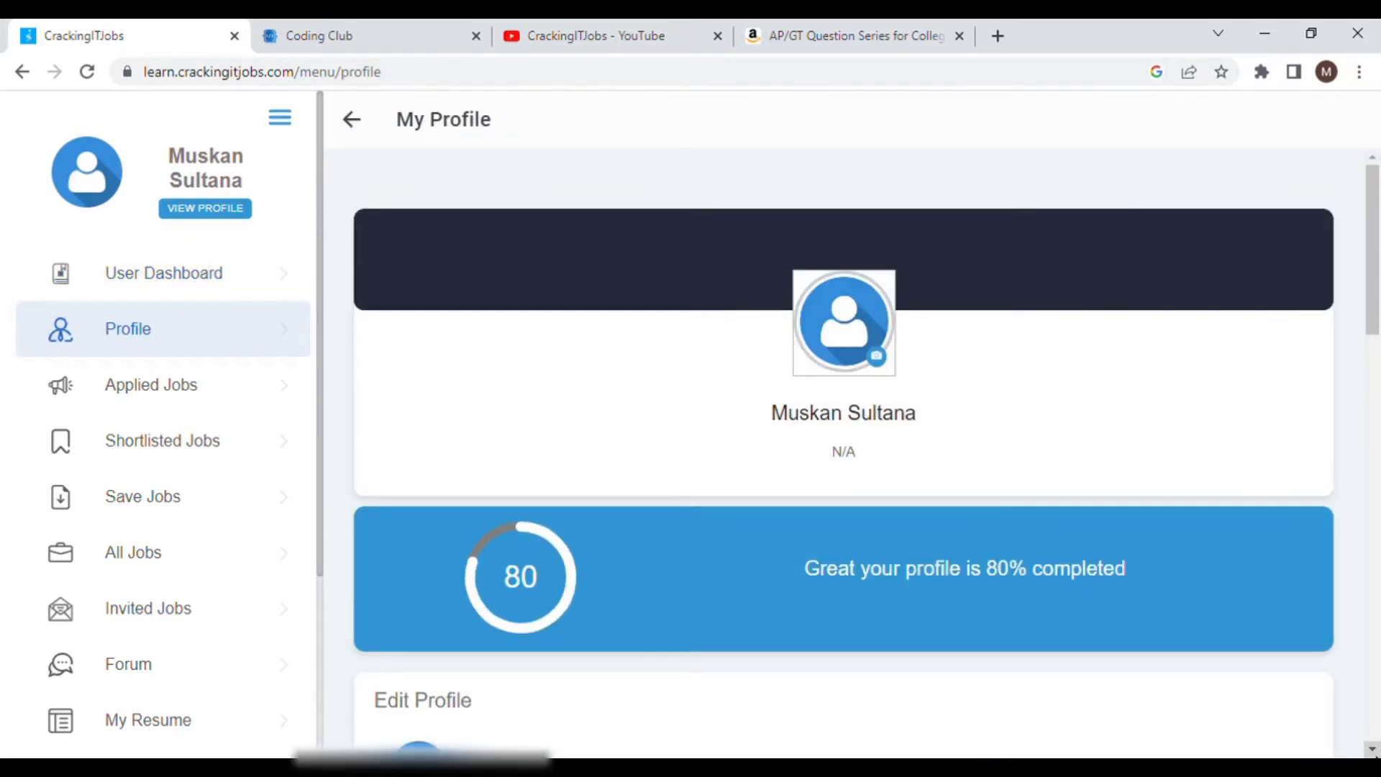
pyautogui.scroll(-3)
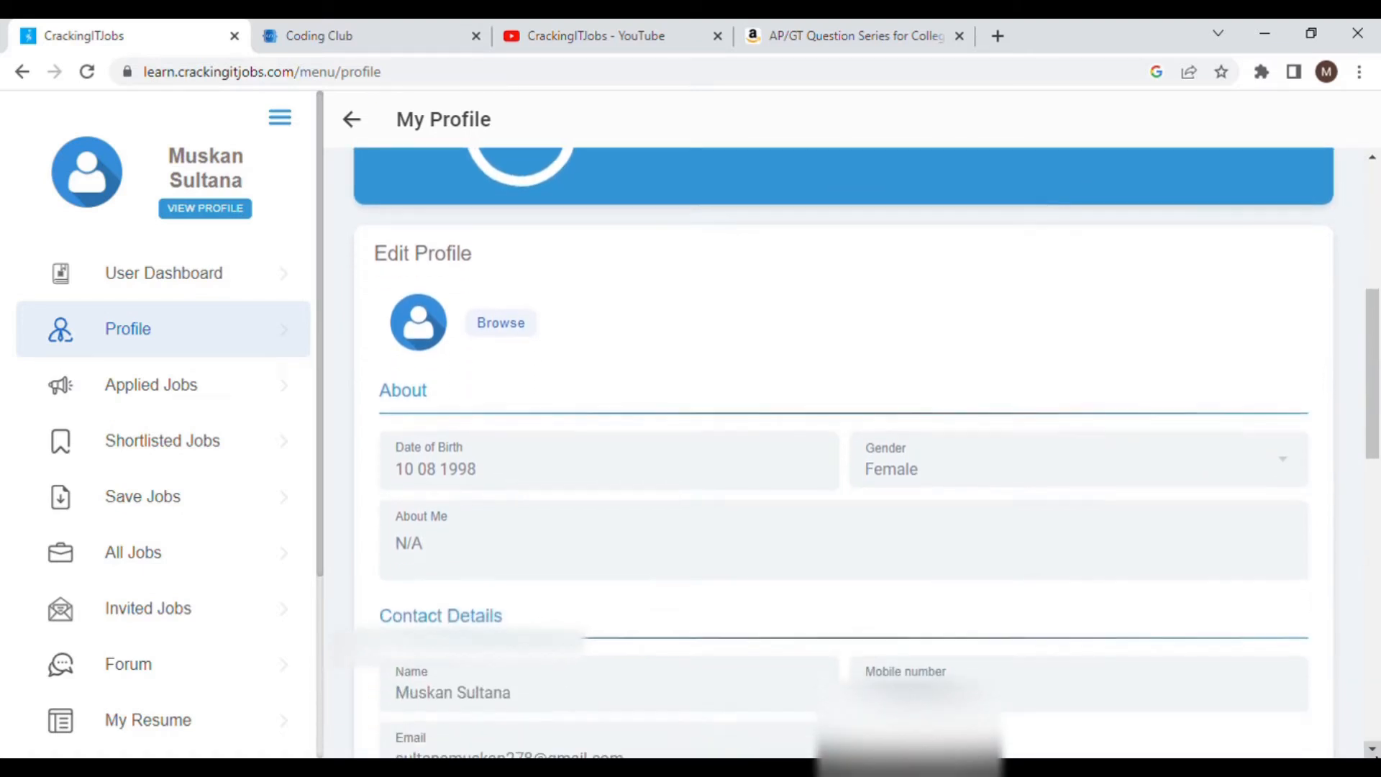
pyautogui.scroll(-3)
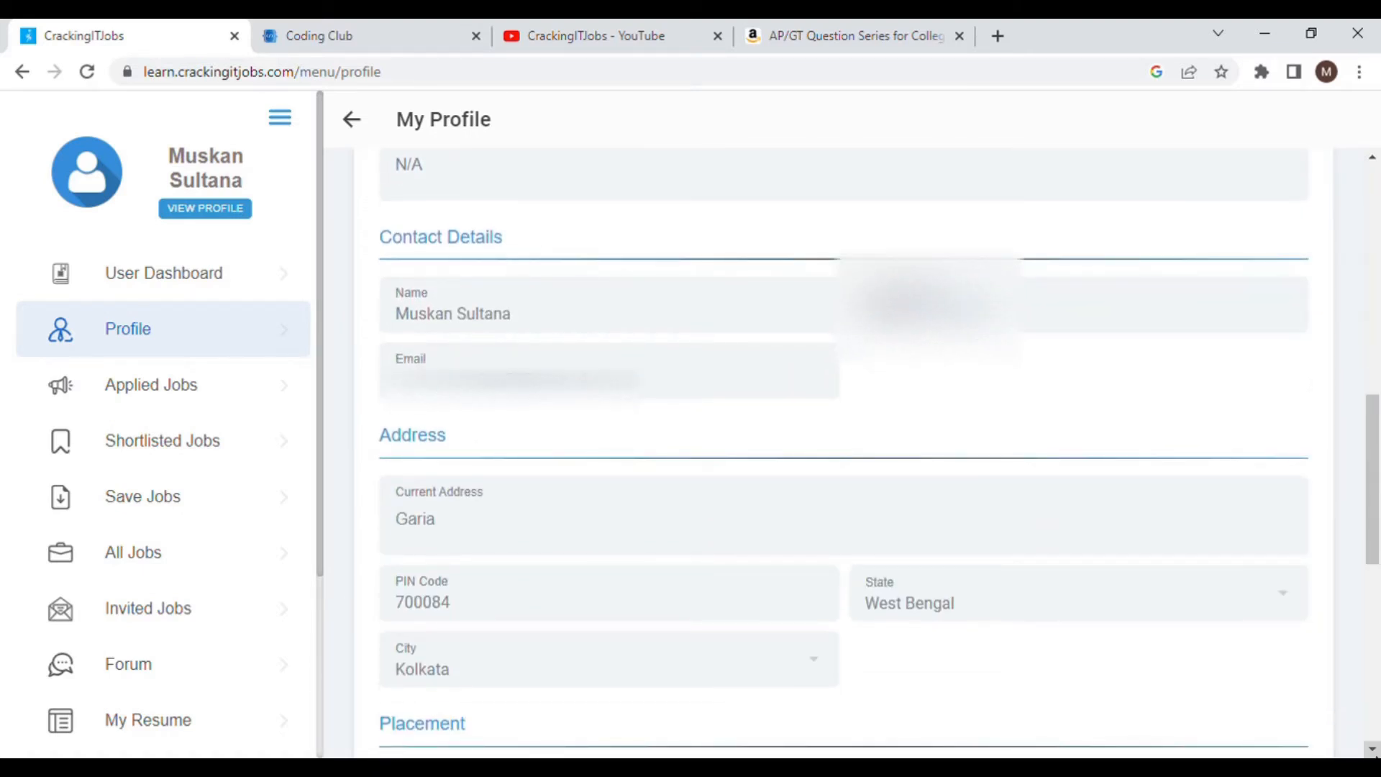
pyautogui.scroll(-3)
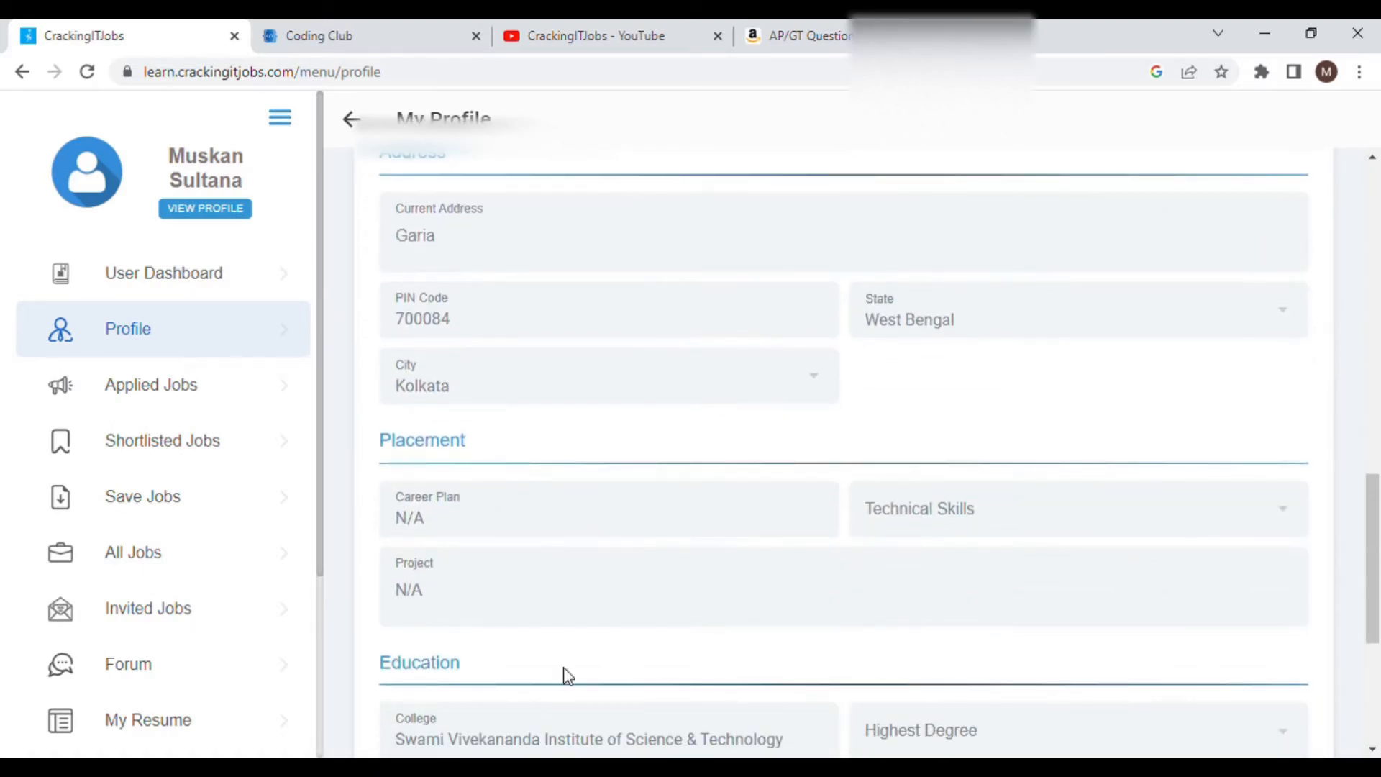
pyautogui.moveTo(149, 719)
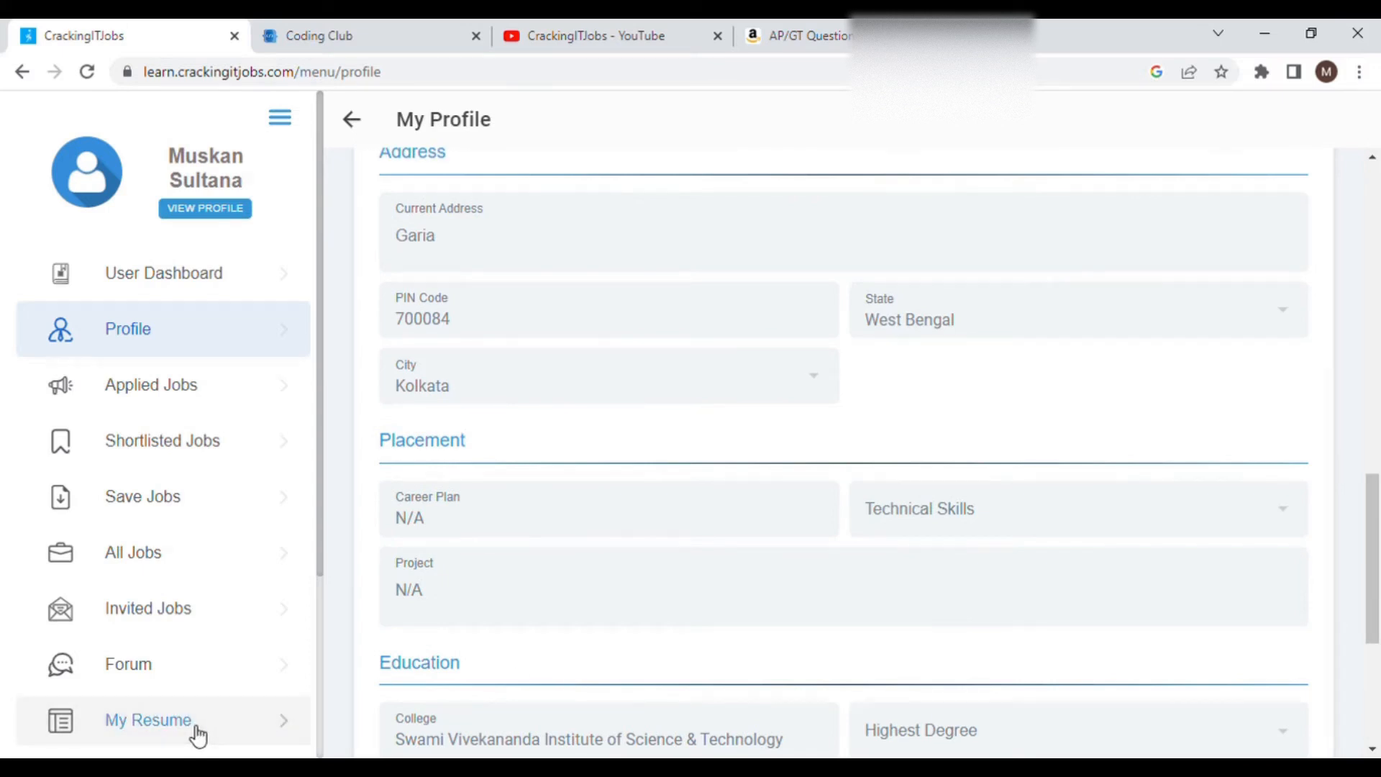
# Glance at My Resume, then list All Jobs with the Middleware and Mobile App internships.
pyautogui.click(148, 719)
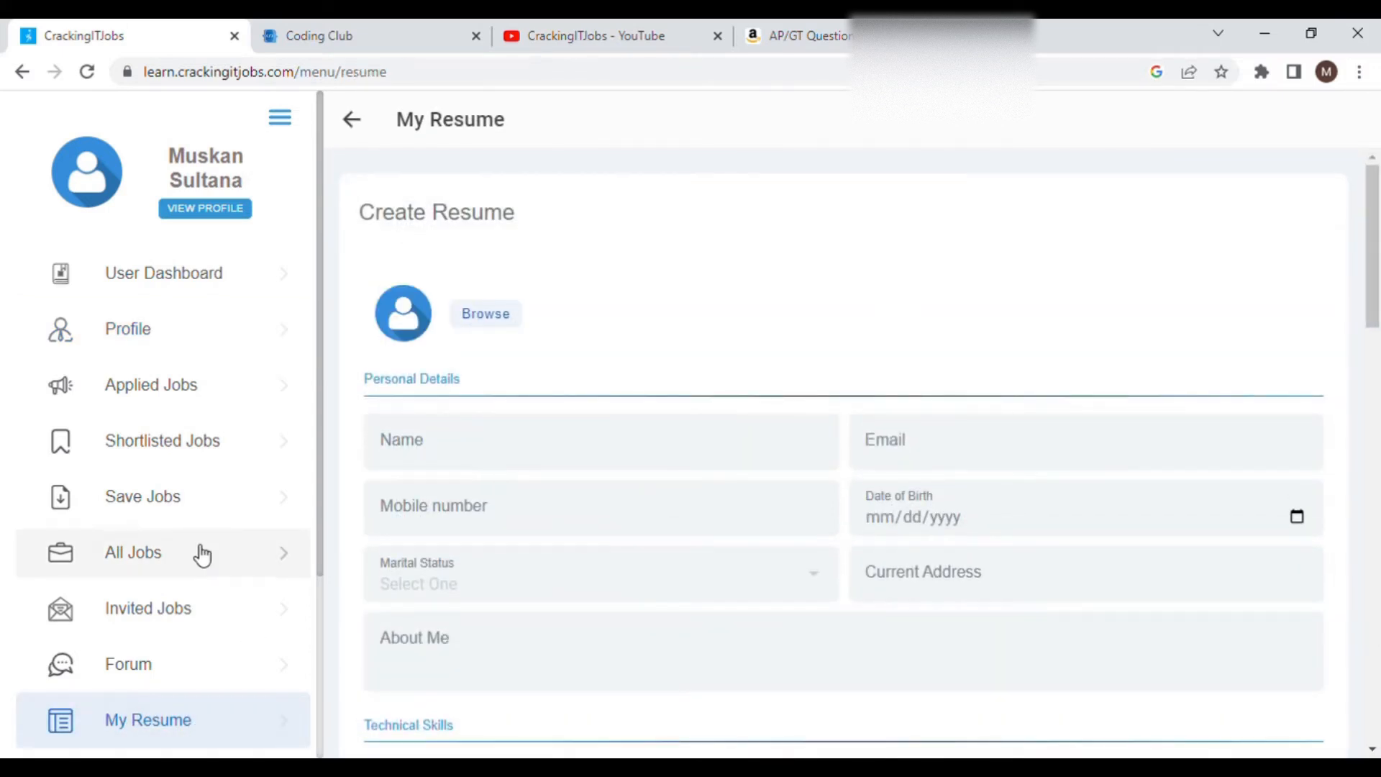
pyautogui.click(133, 552)
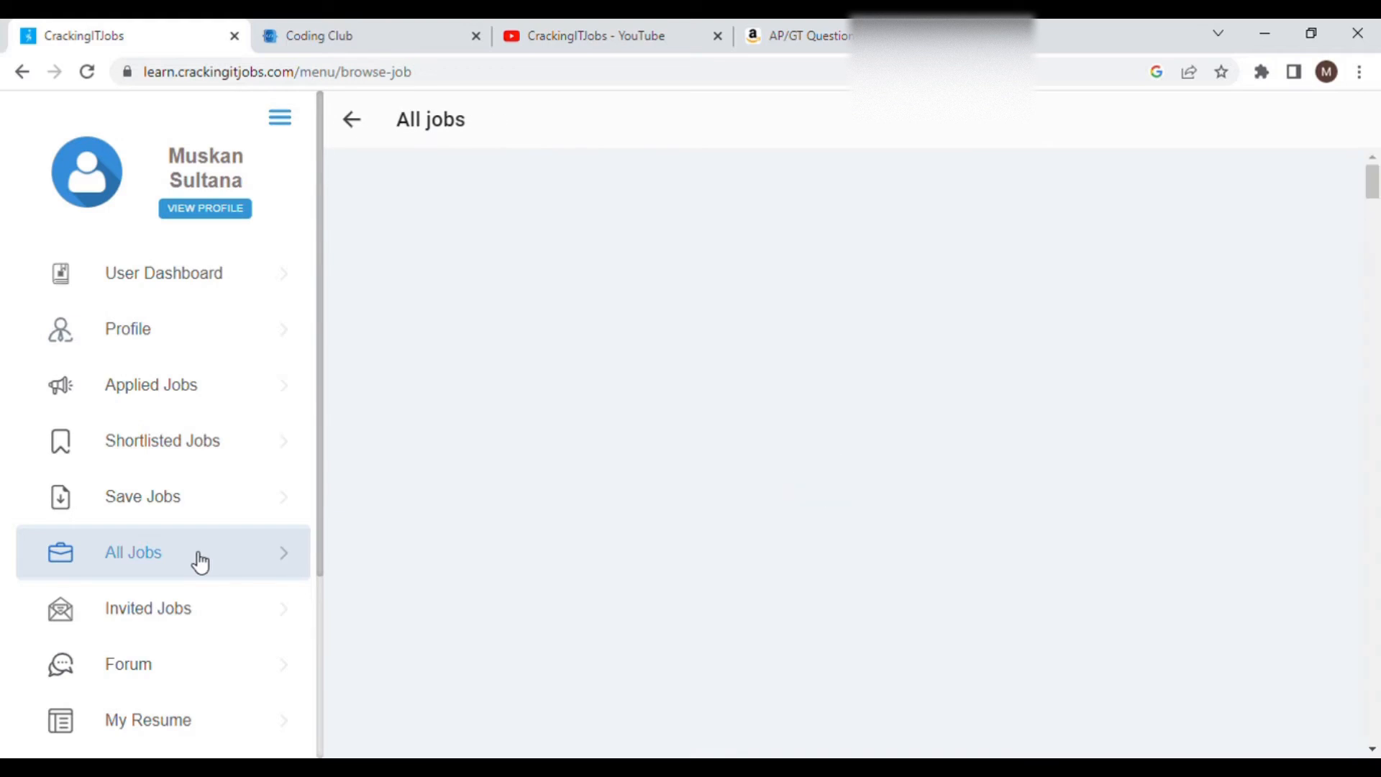
pyautogui.click(133, 553)
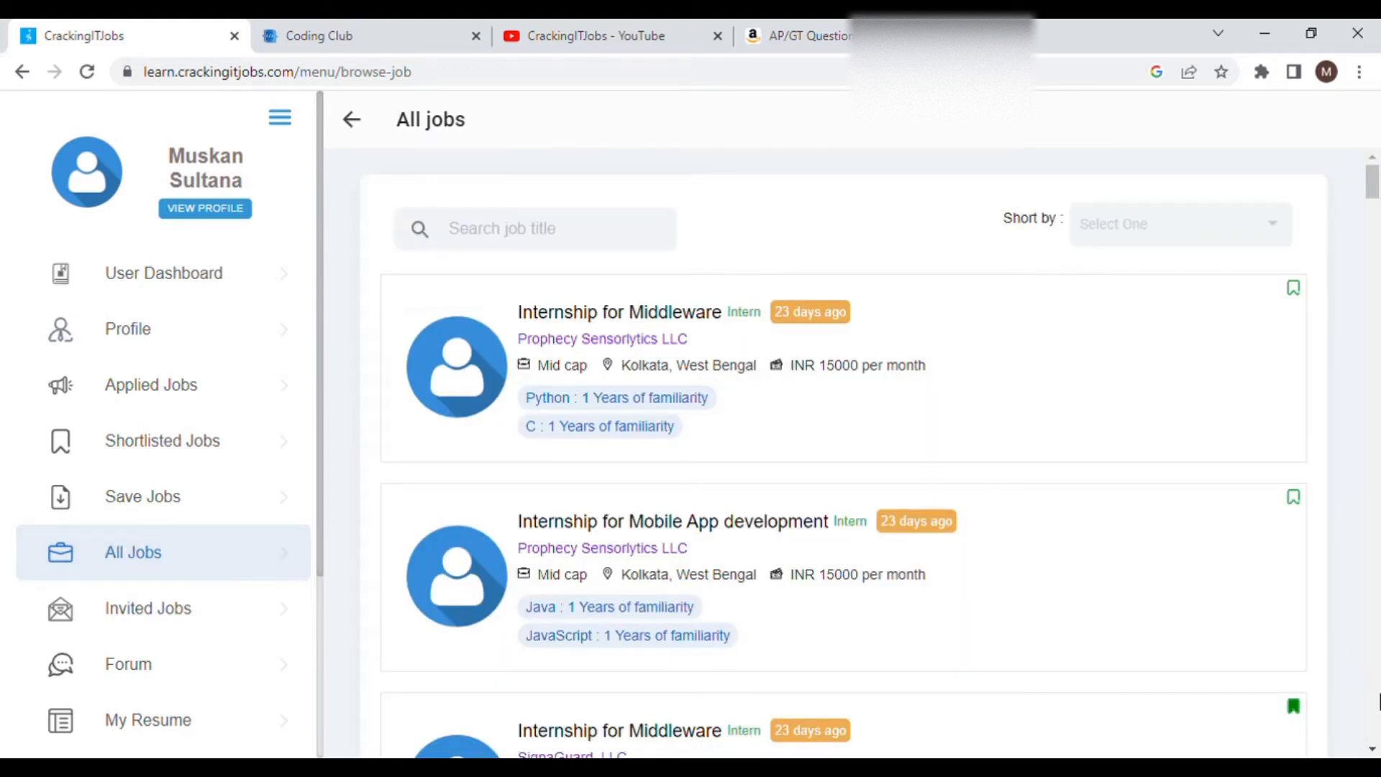
pyautogui.scroll(-3)
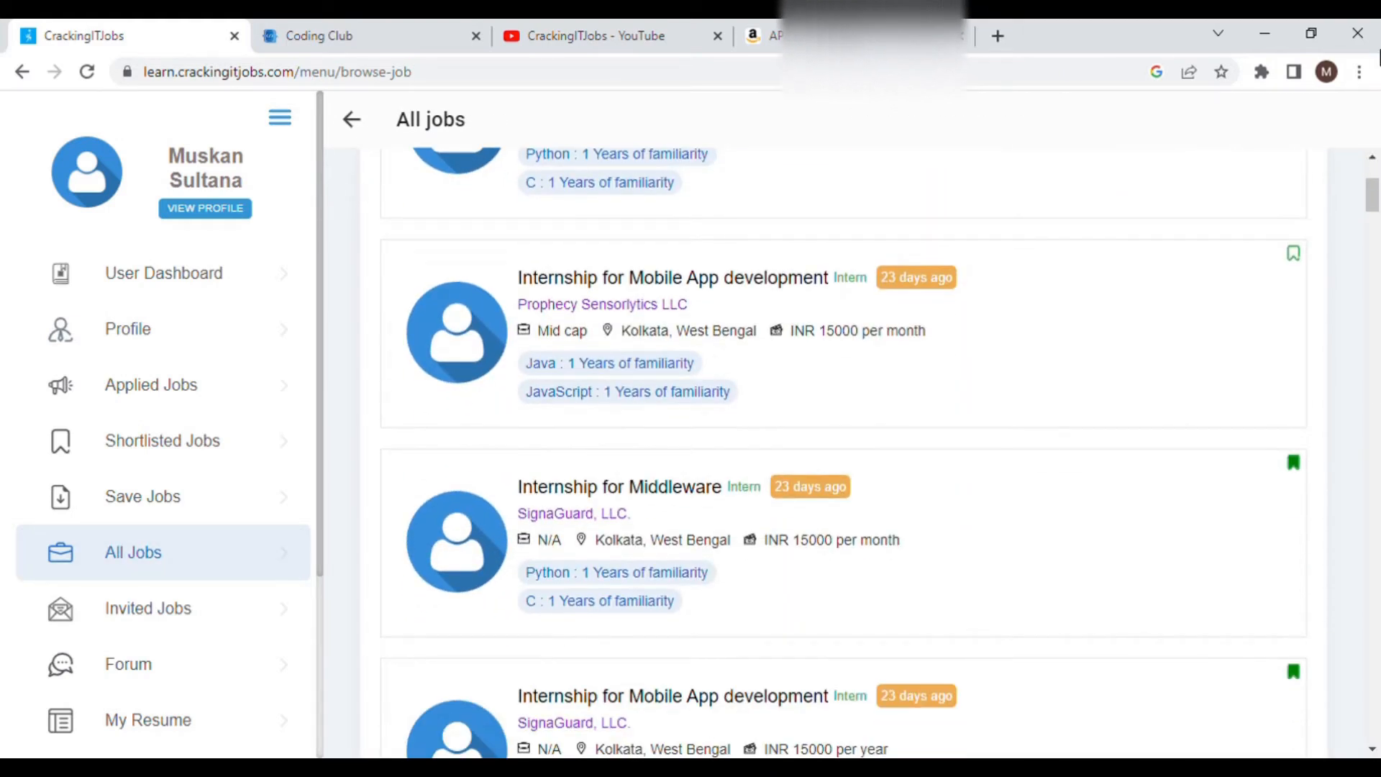
pyautogui.scroll(3)
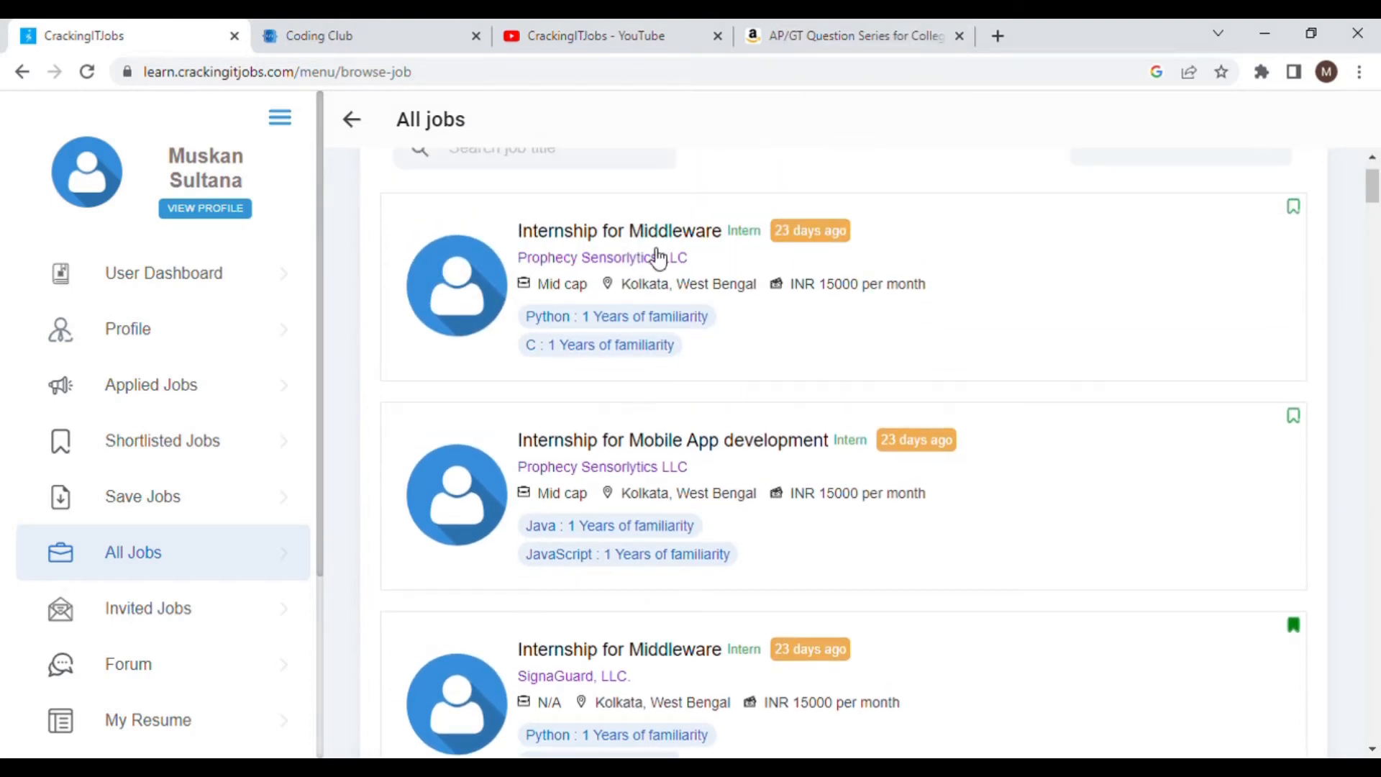
pyautogui.moveTo(659, 231)
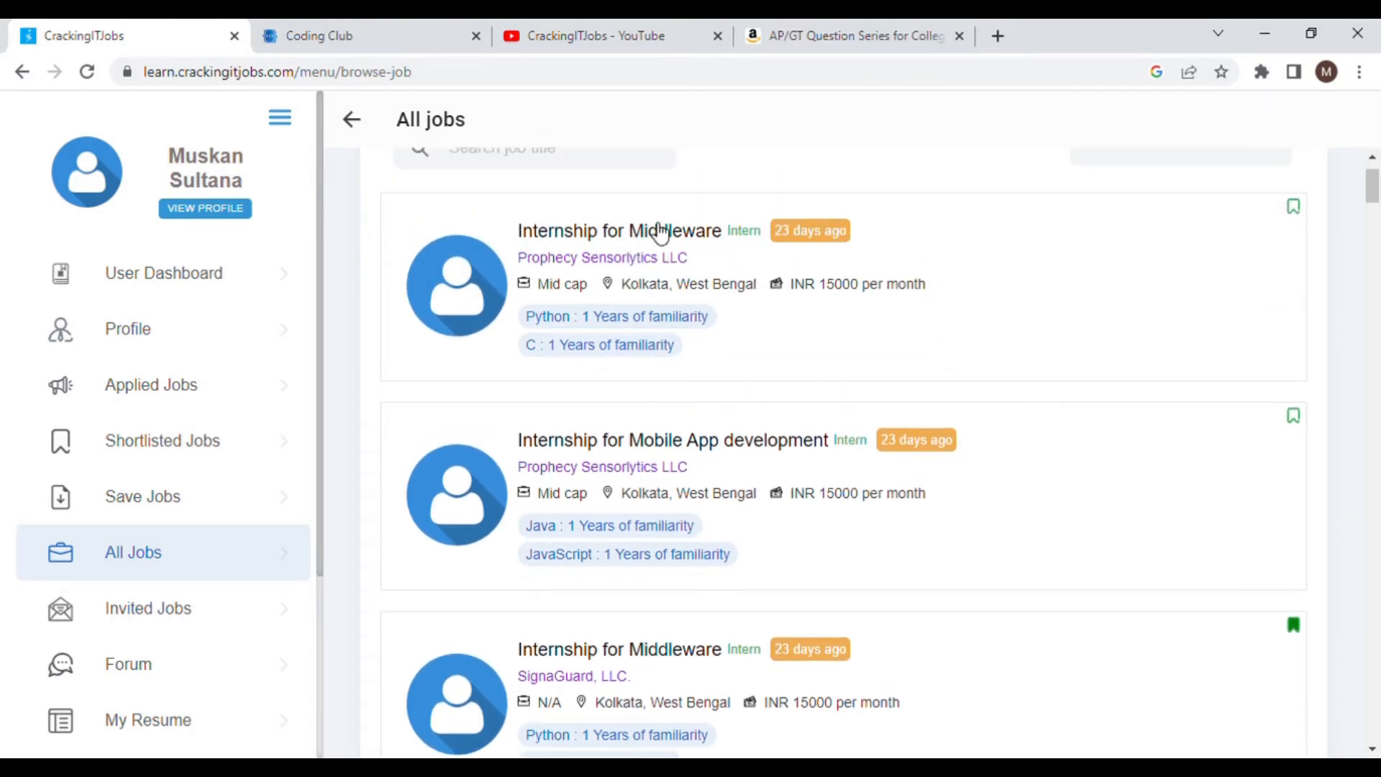
# Open the Internship for Middleware details, then view Applied Jobs with both internships Pending.
pyautogui.click(621, 230)
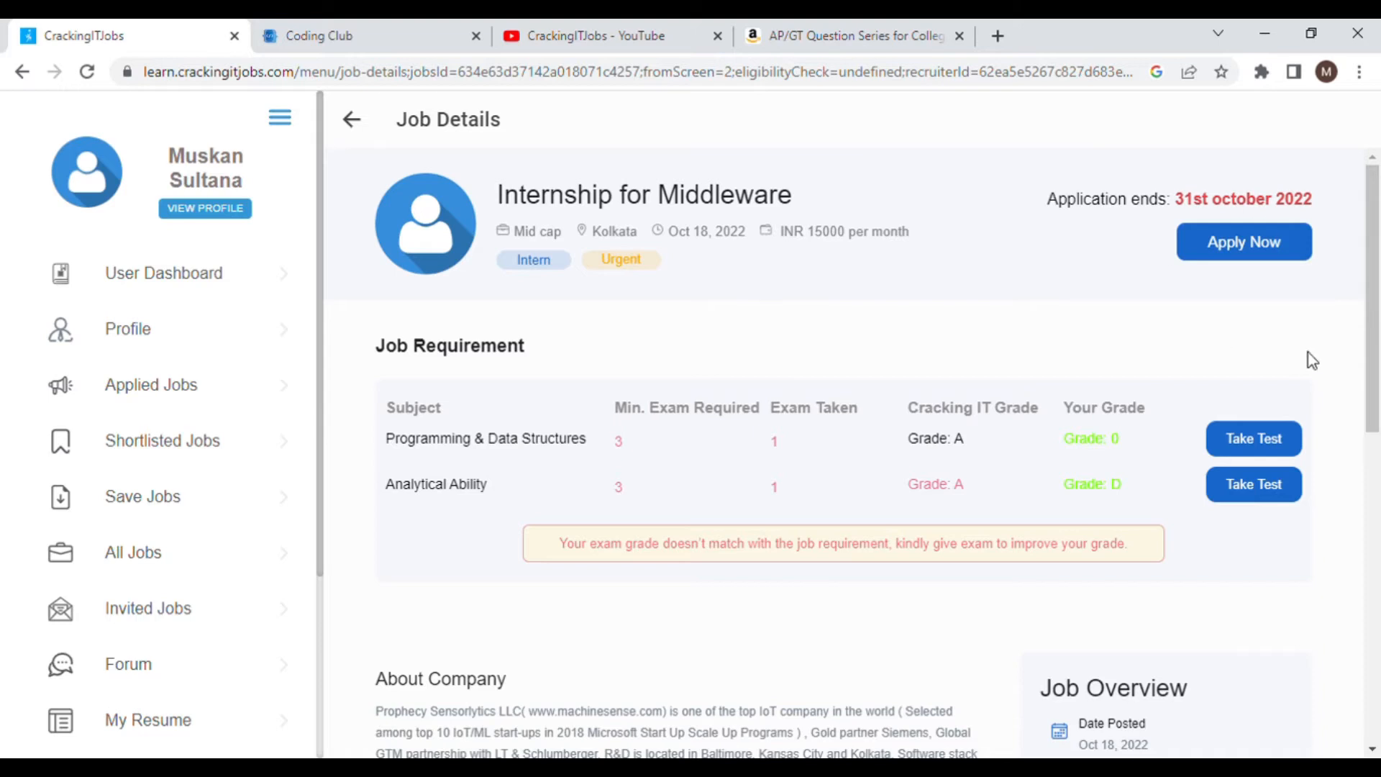
pyautogui.moveTo(1278, 264)
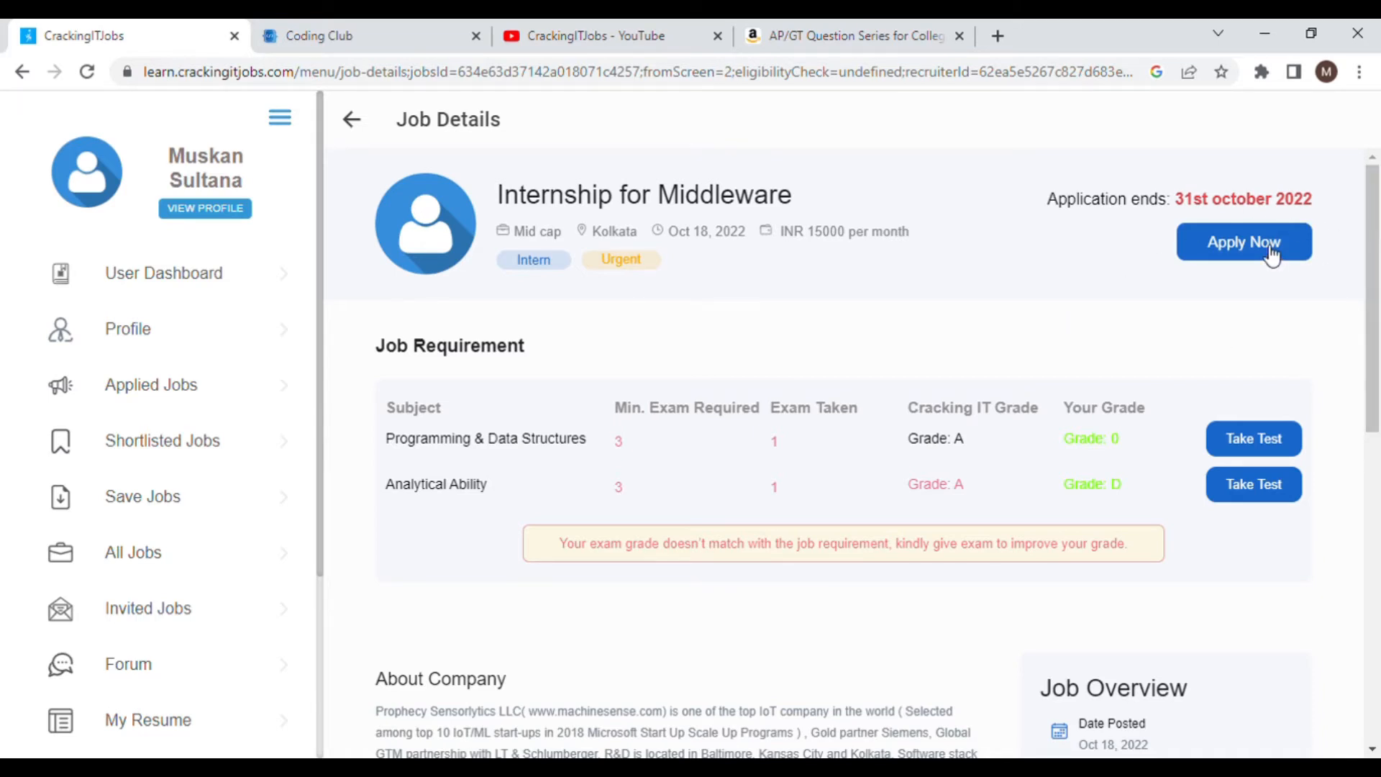
pyautogui.moveTo(529, 363)
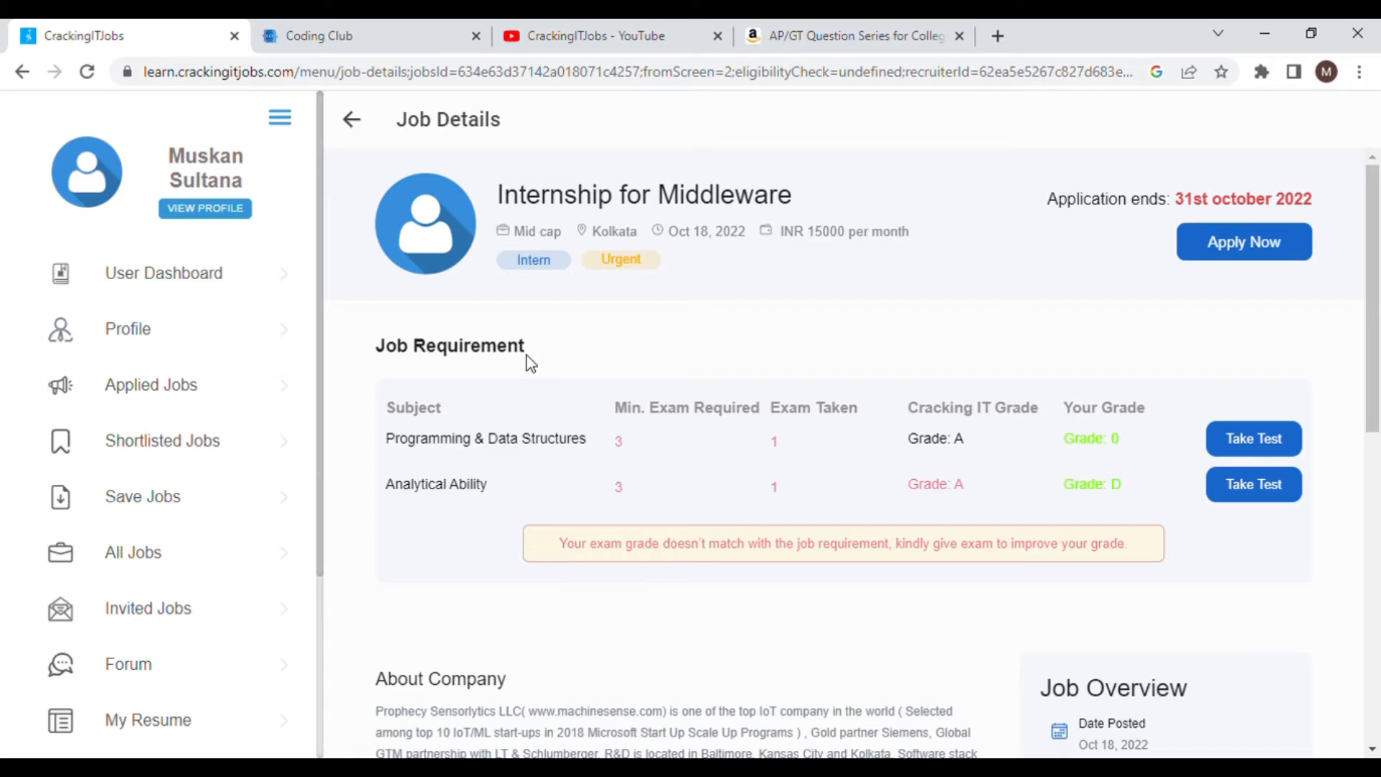
pyautogui.click(151, 384)
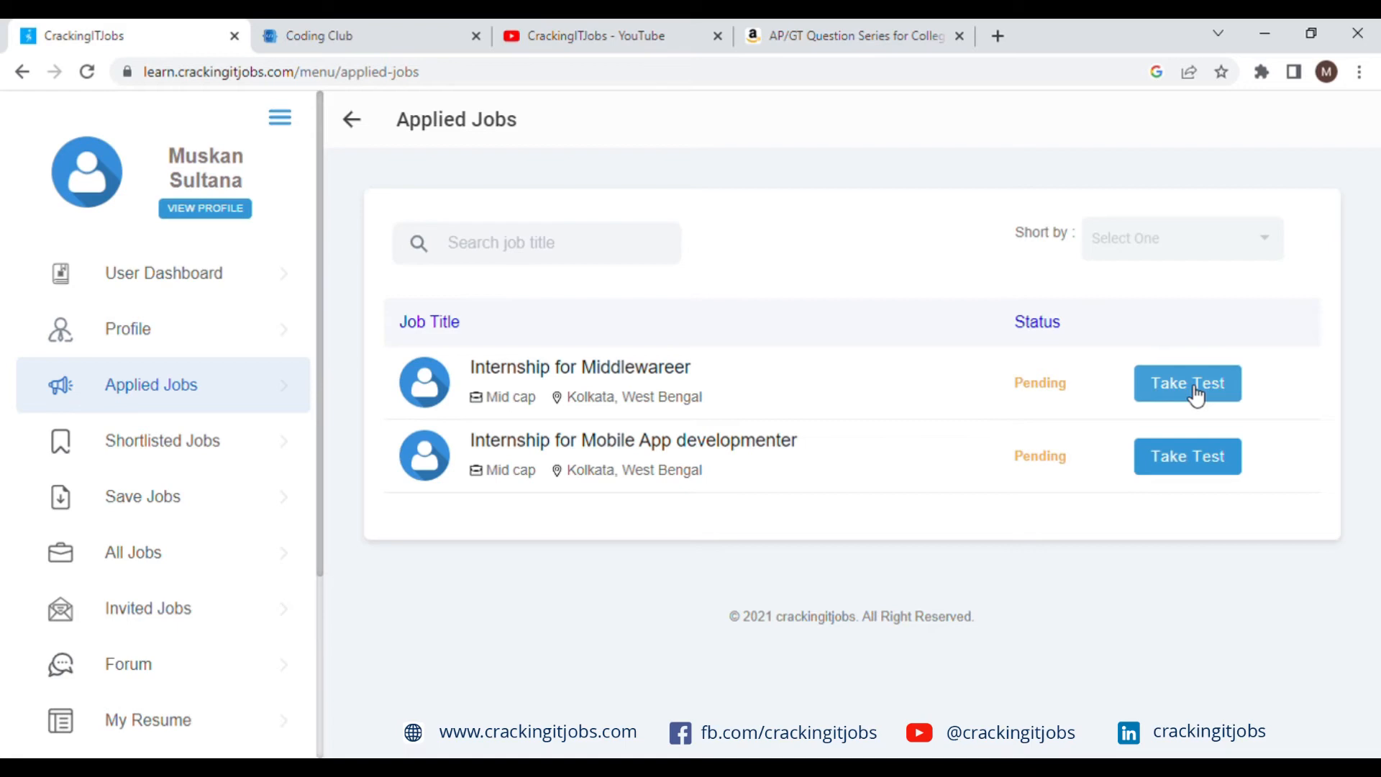
# Use Take Test on the Internship for Middleware to show its required subject grades.
pyautogui.click(1186, 383)
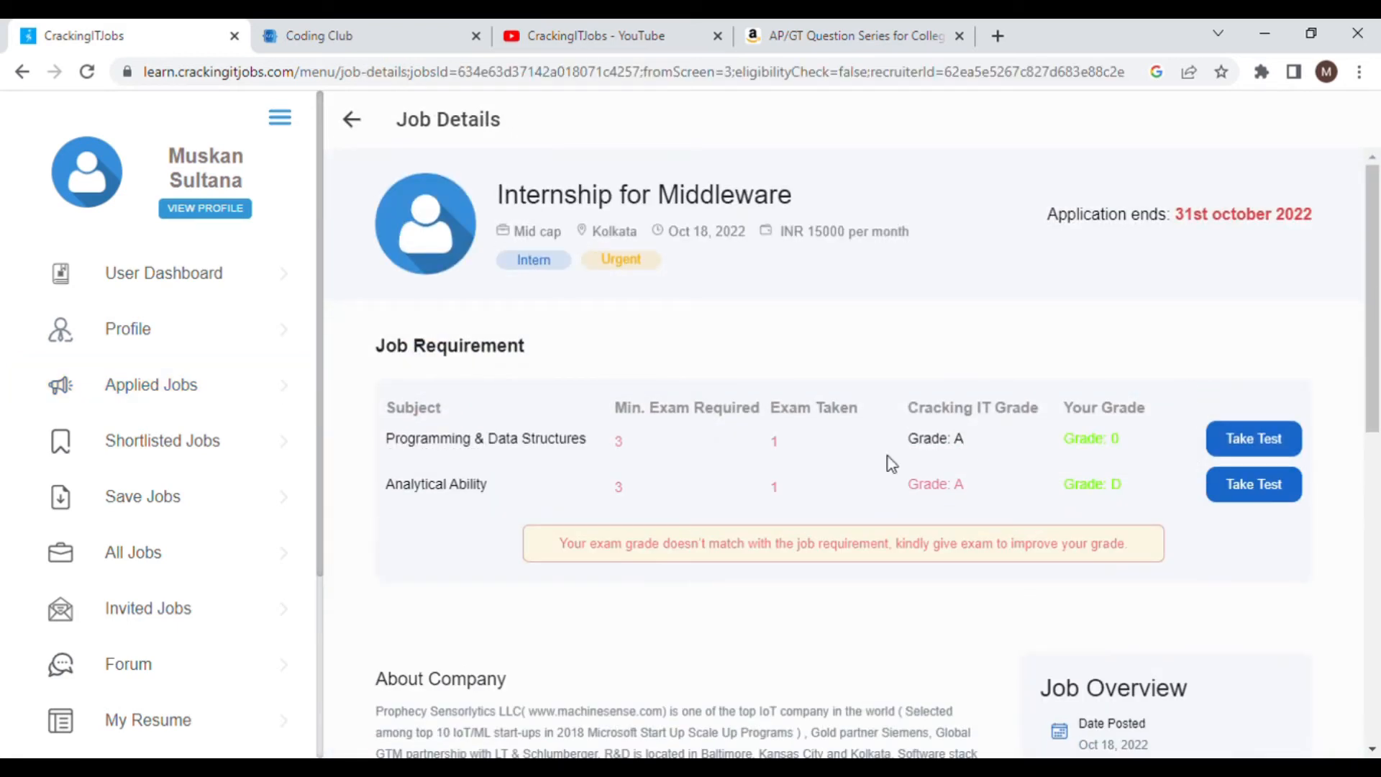
pyautogui.moveTo(968, 507)
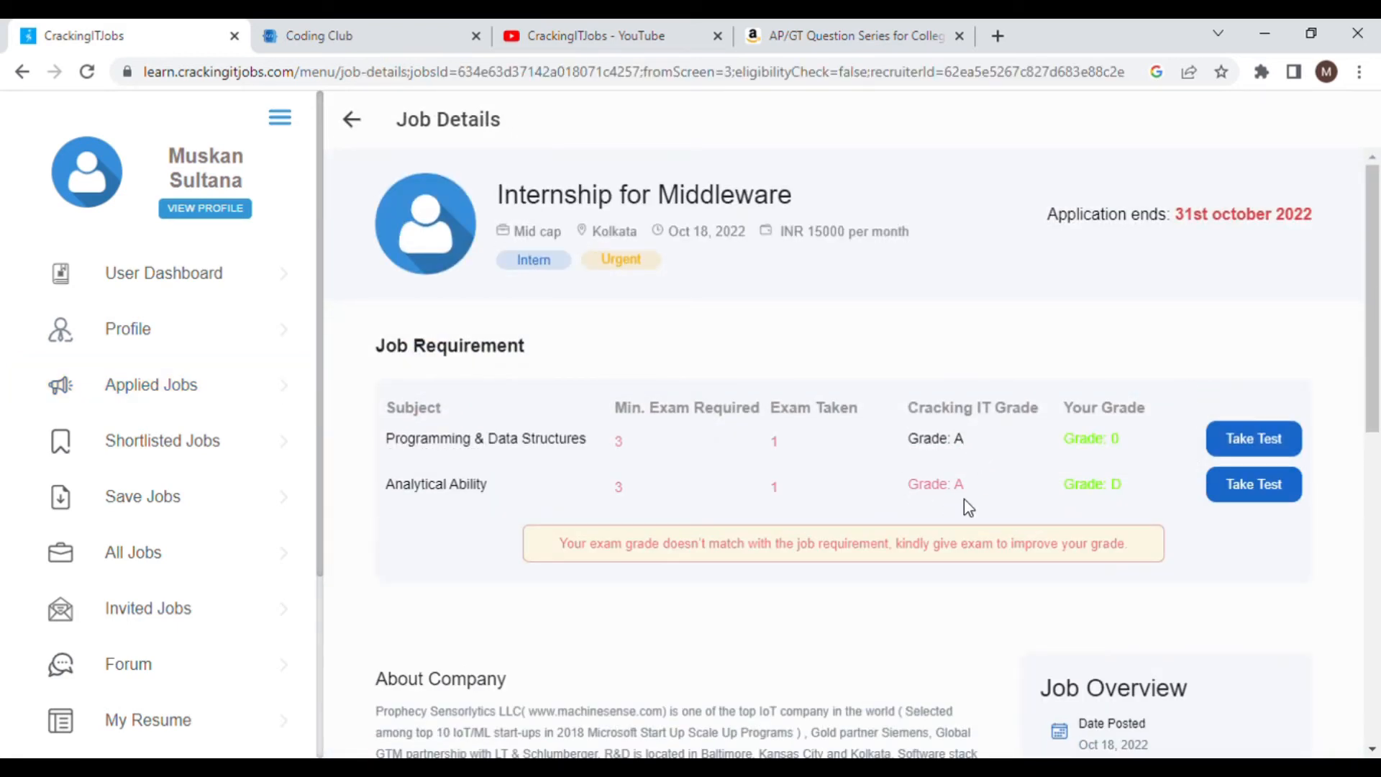
pyautogui.moveTo(1252, 439)
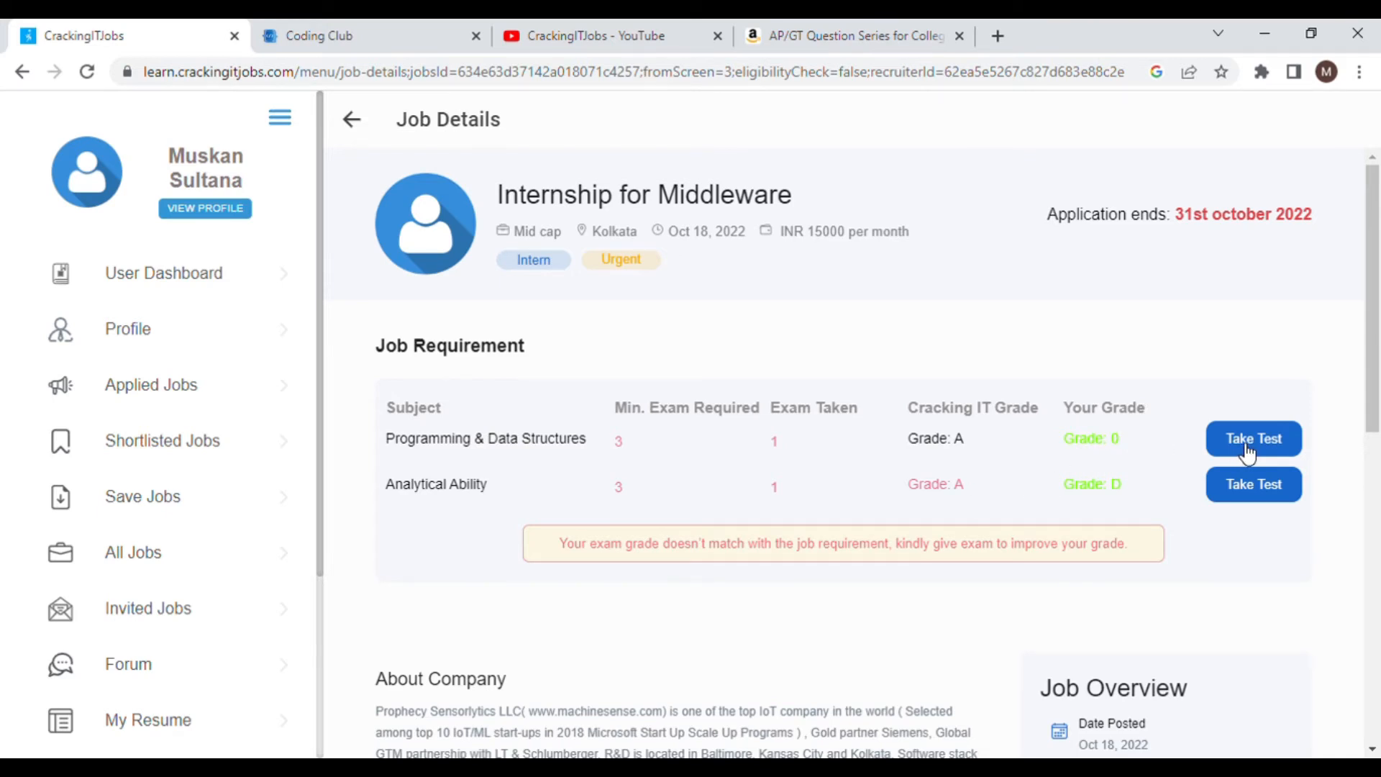
pyautogui.click(1252, 439)
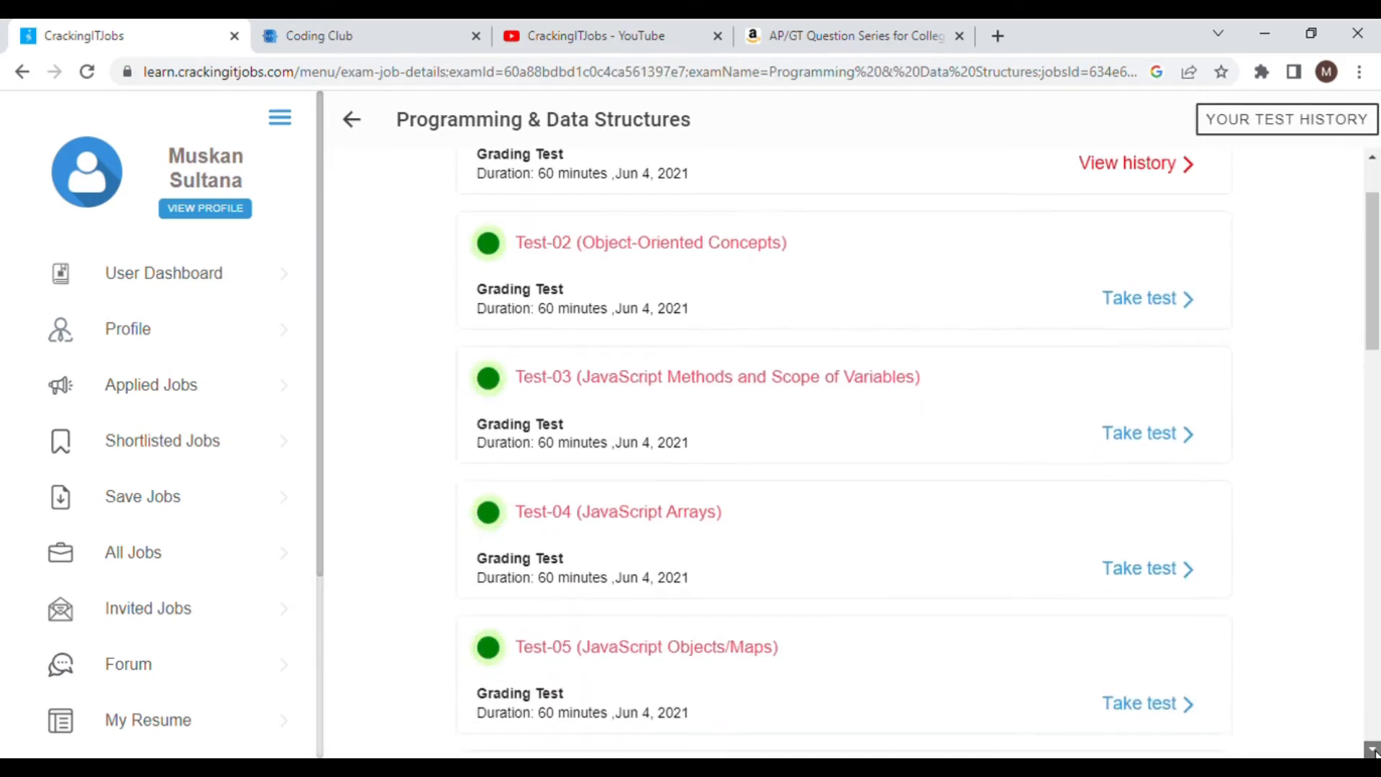
pyautogui.scroll(-3)
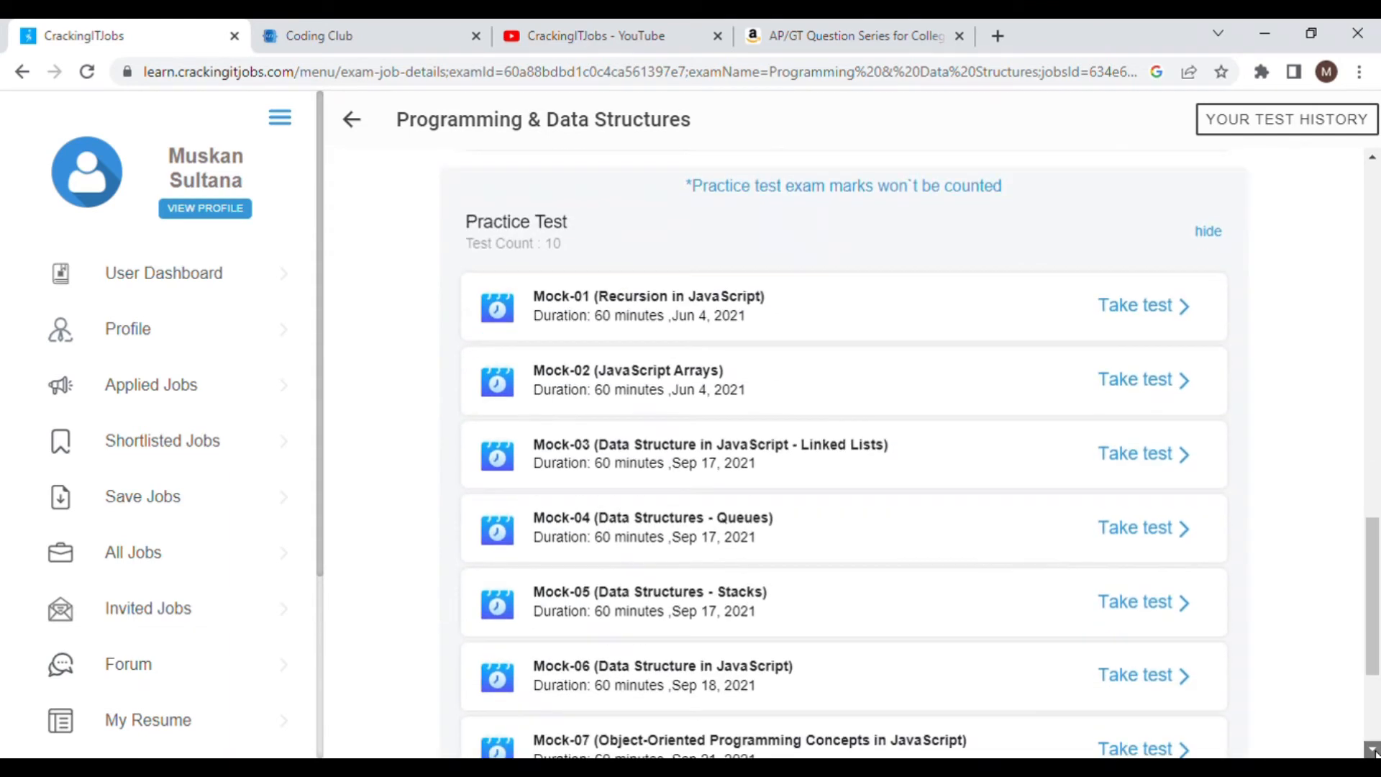
pyautogui.scroll(-3)
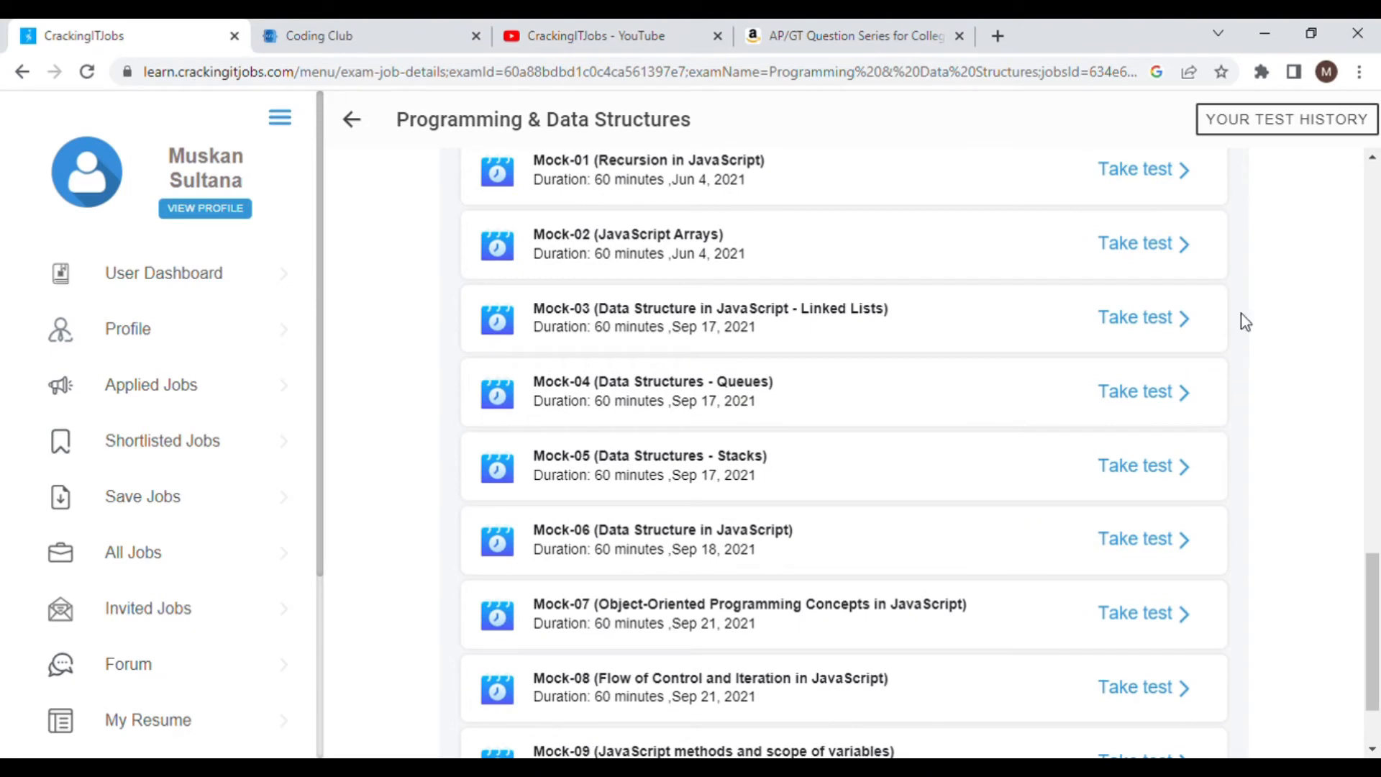
pyautogui.moveTo(1370, 217)
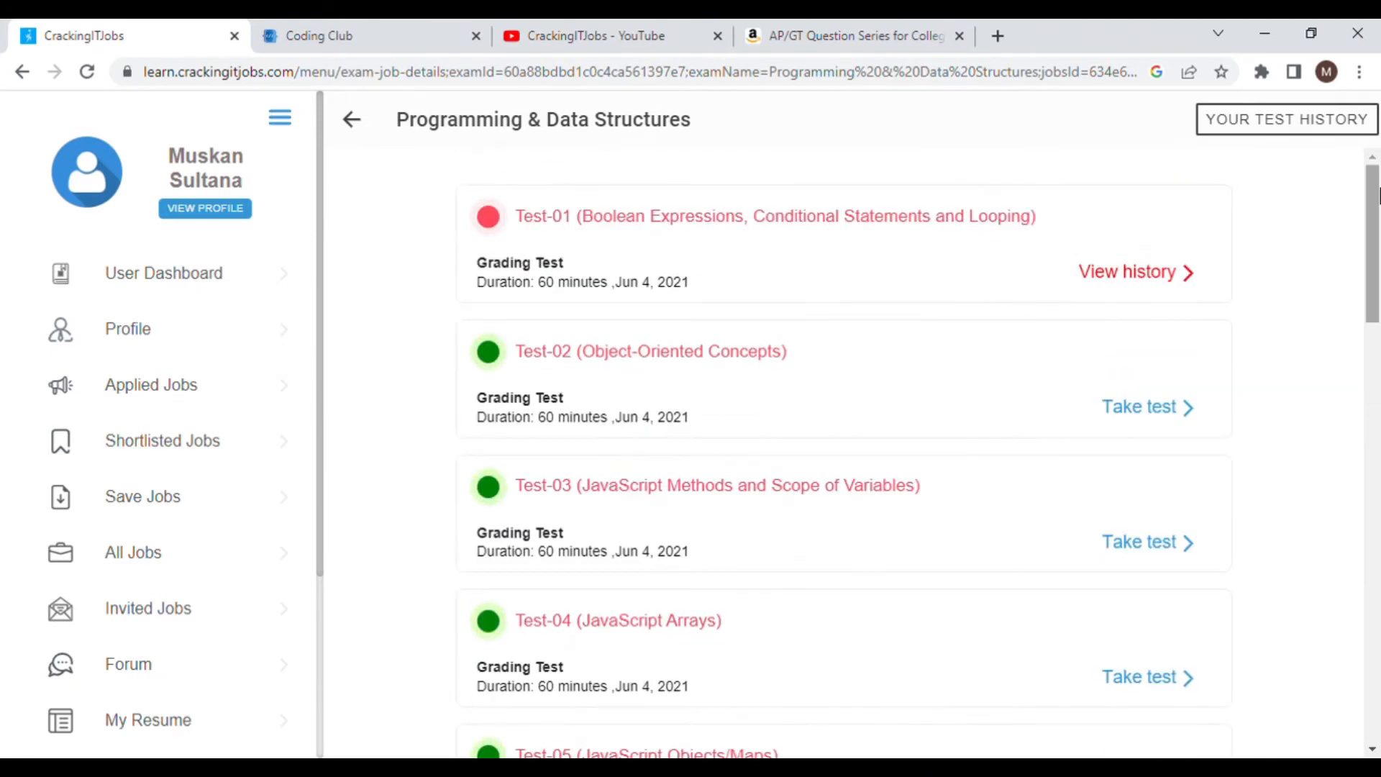
pyautogui.moveTo(425, 271)
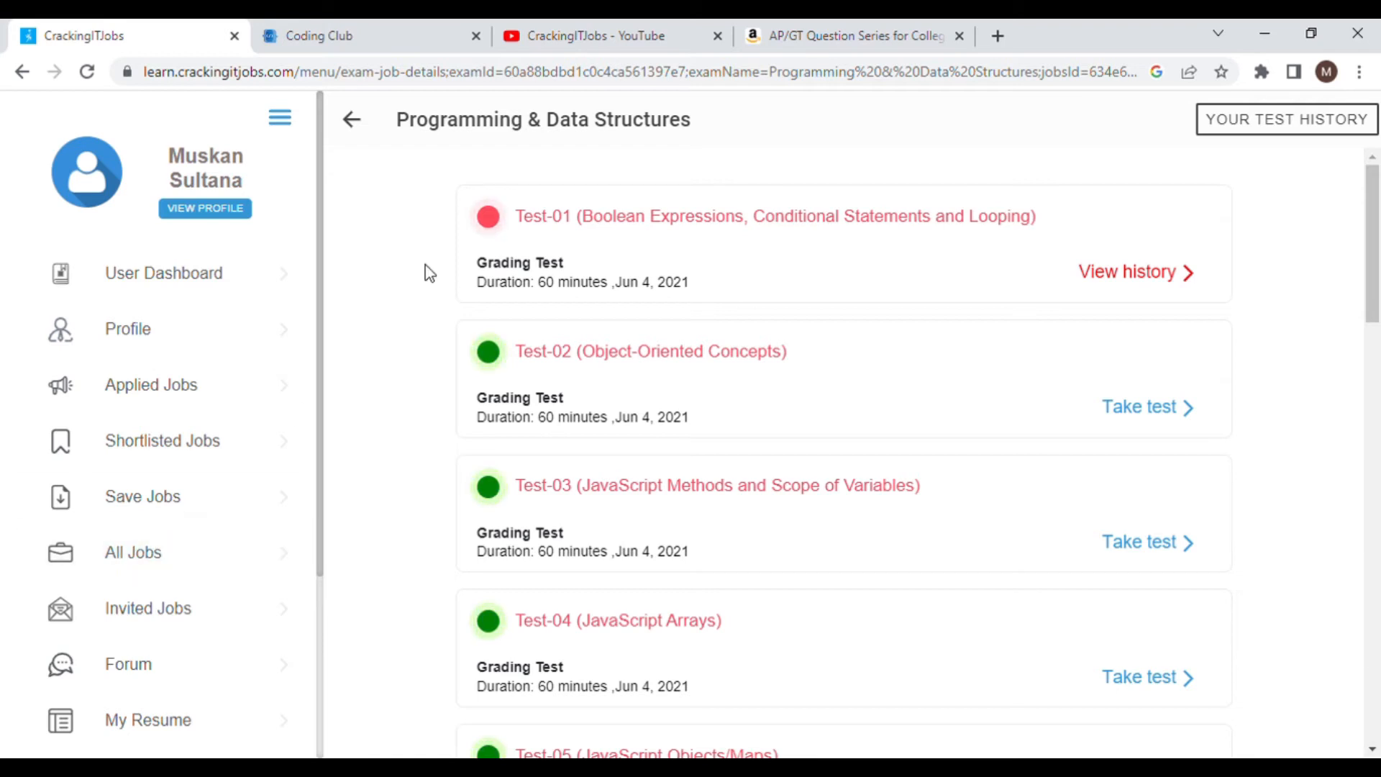
# Switch to the Coding Club tab, select its address, and log in to the dashboard.
pyautogui.click(318, 35)
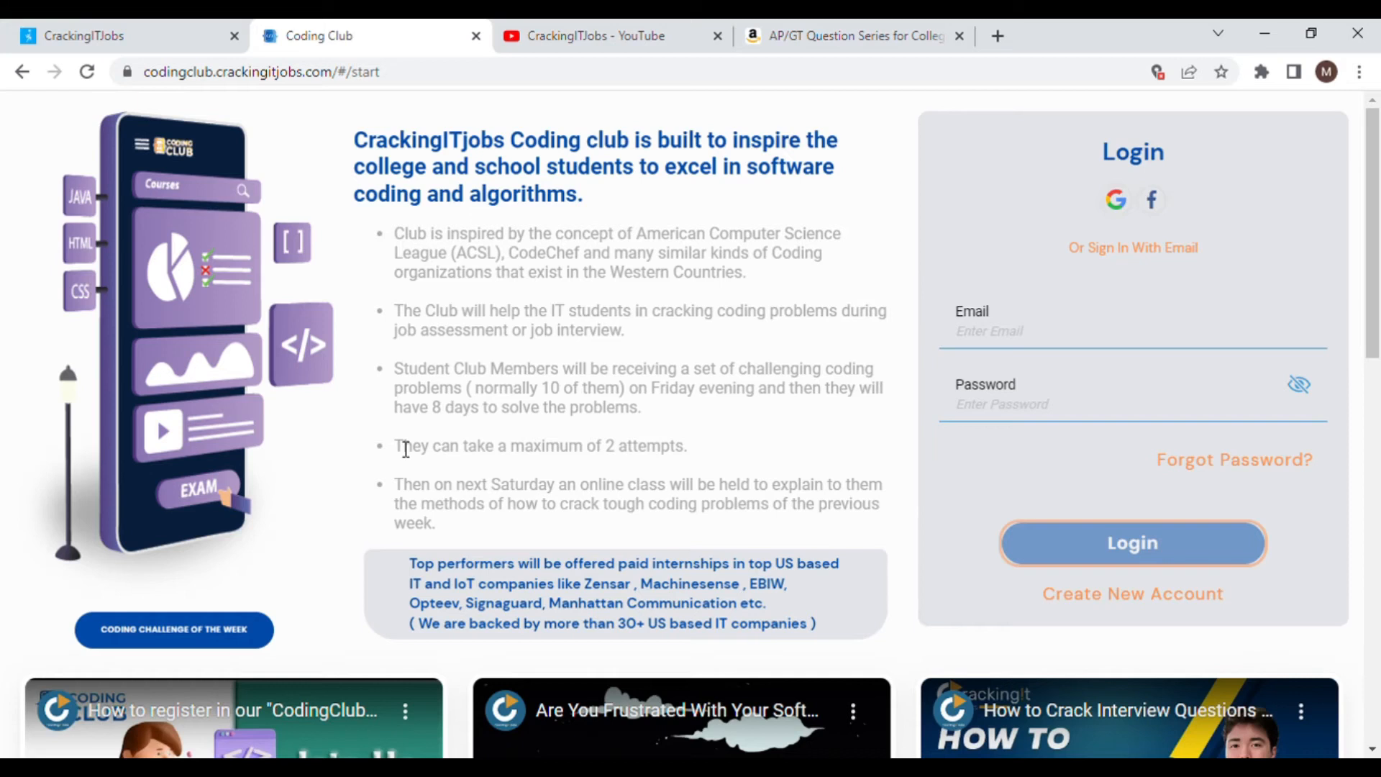
pyautogui.click(264, 72)
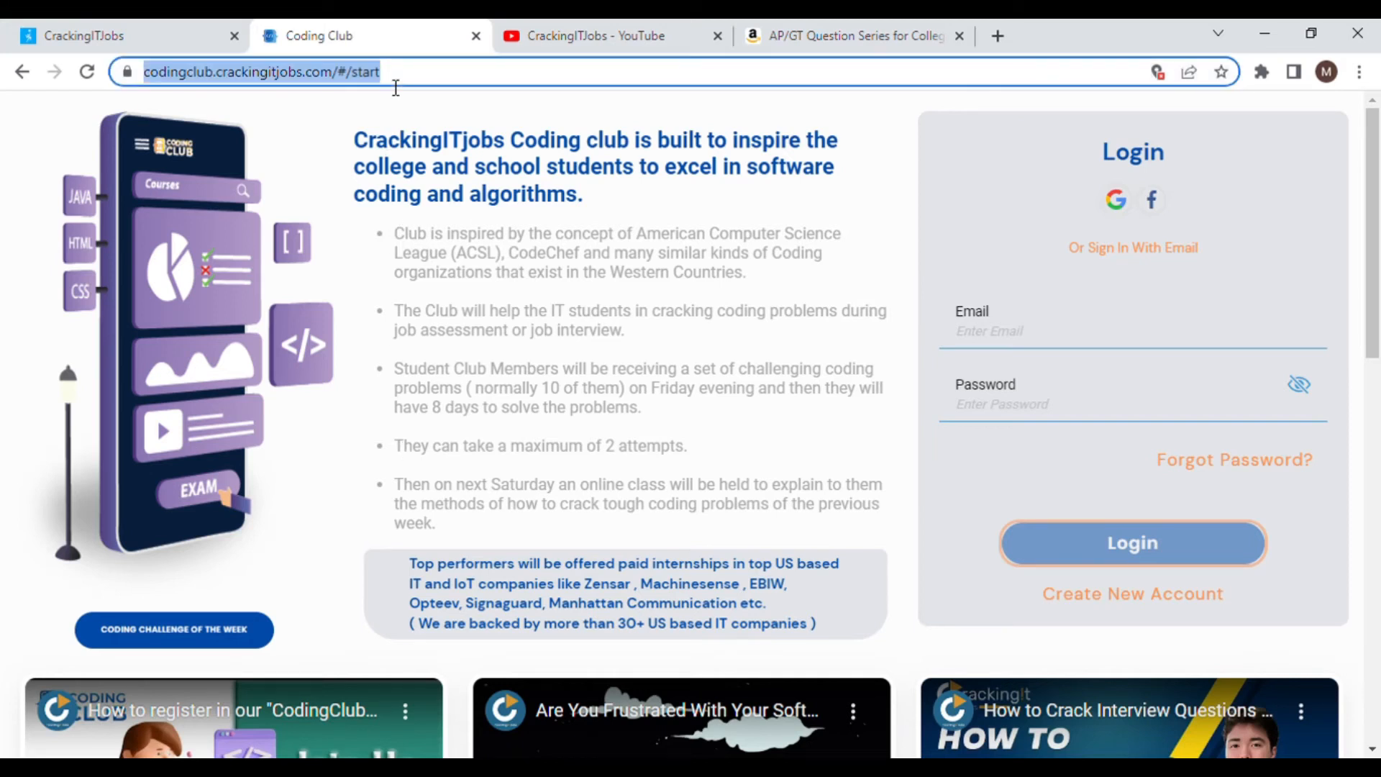
pyautogui.moveTo(370, 217)
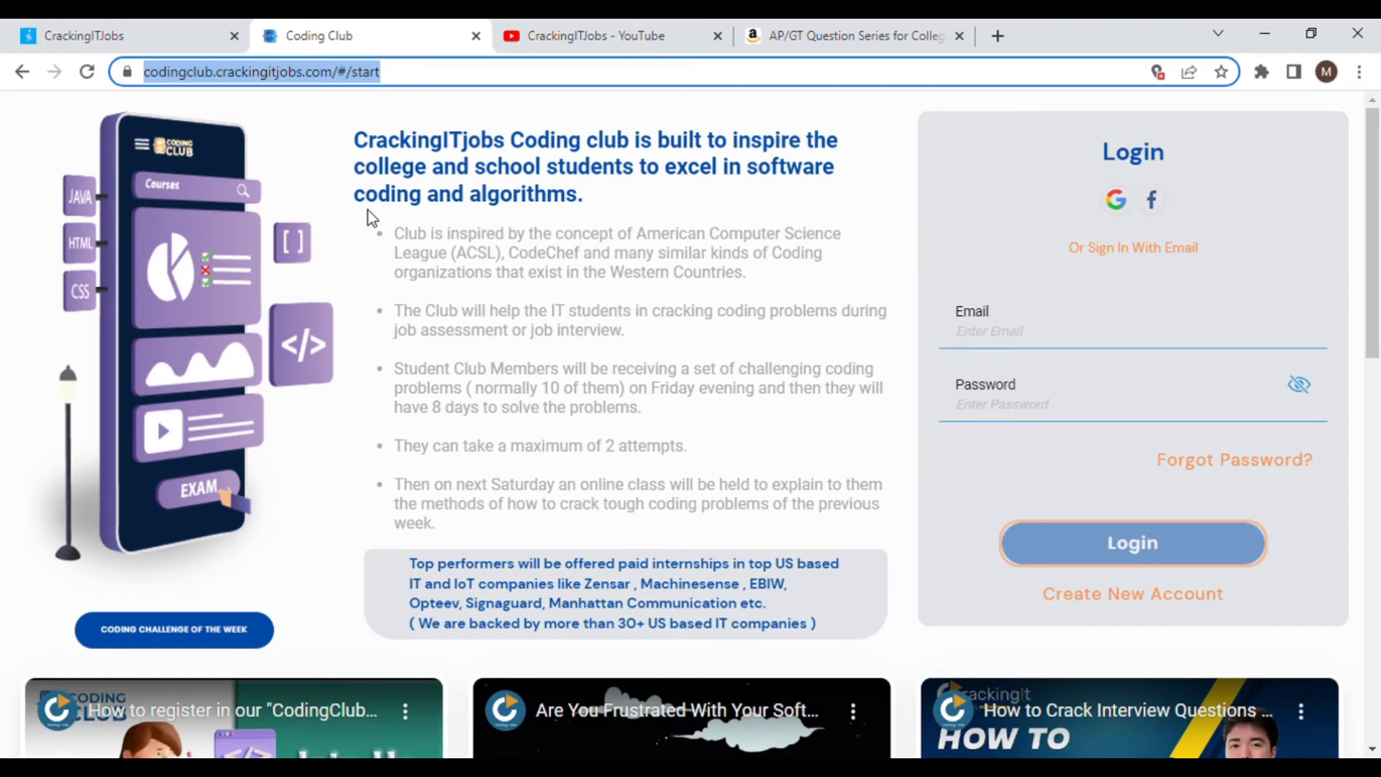
pyautogui.moveTo(544, 244)
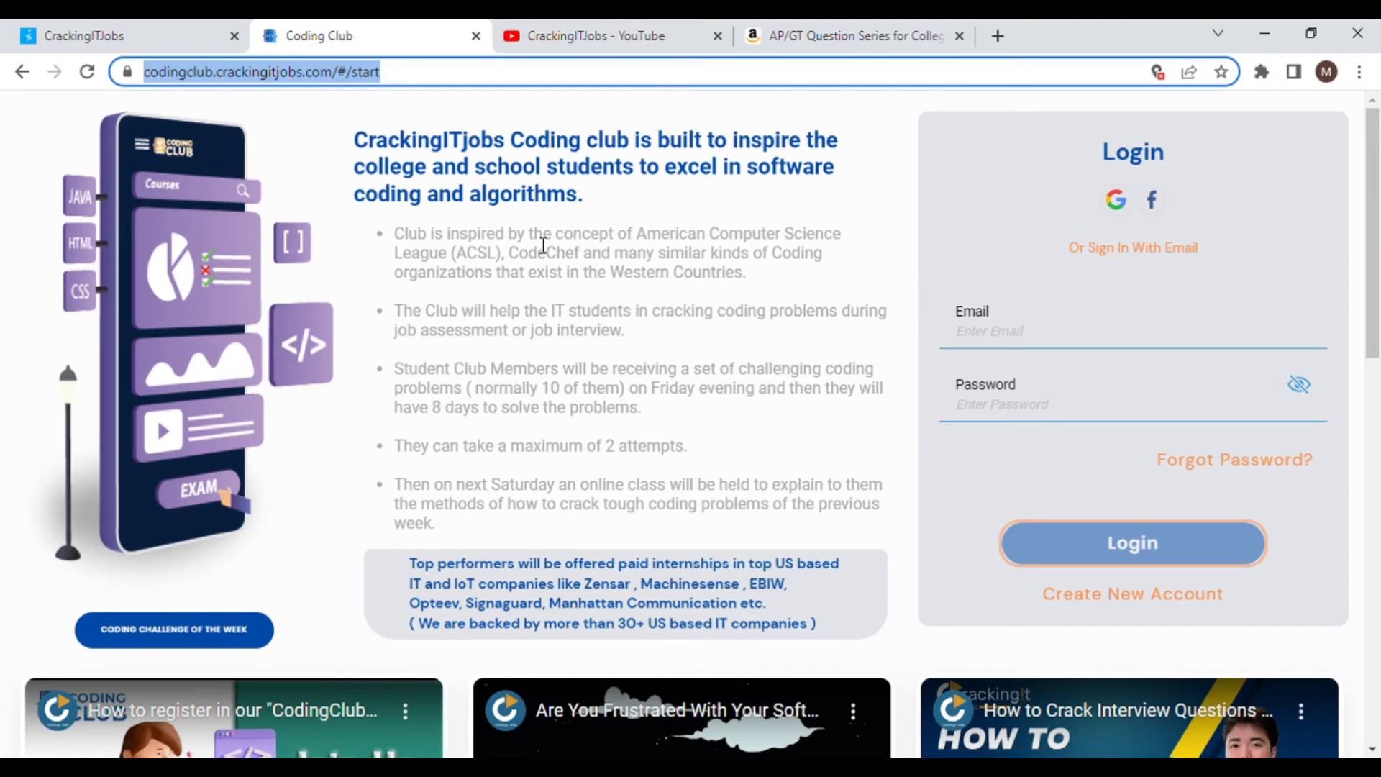
pyautogui.moveTo(676, 267)
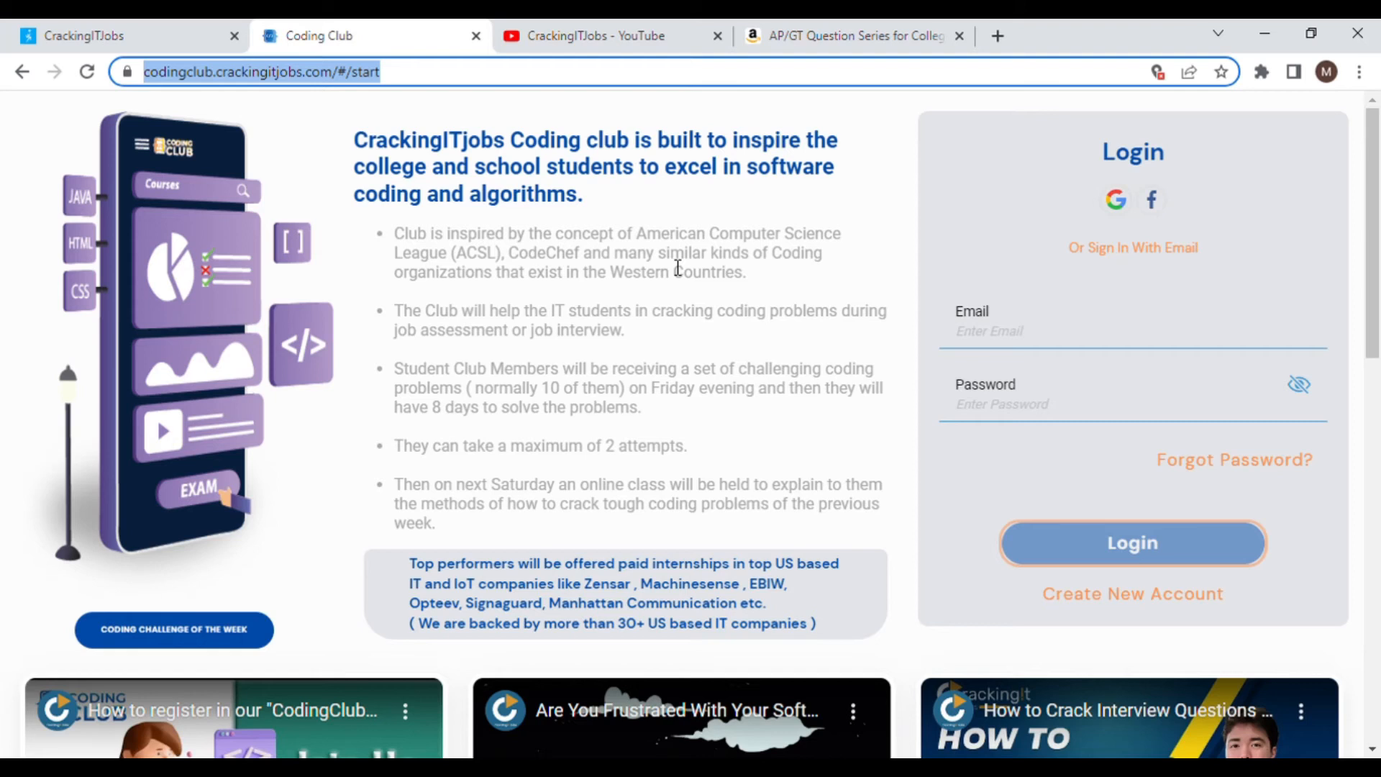
pyautogui.click(1131, 542)
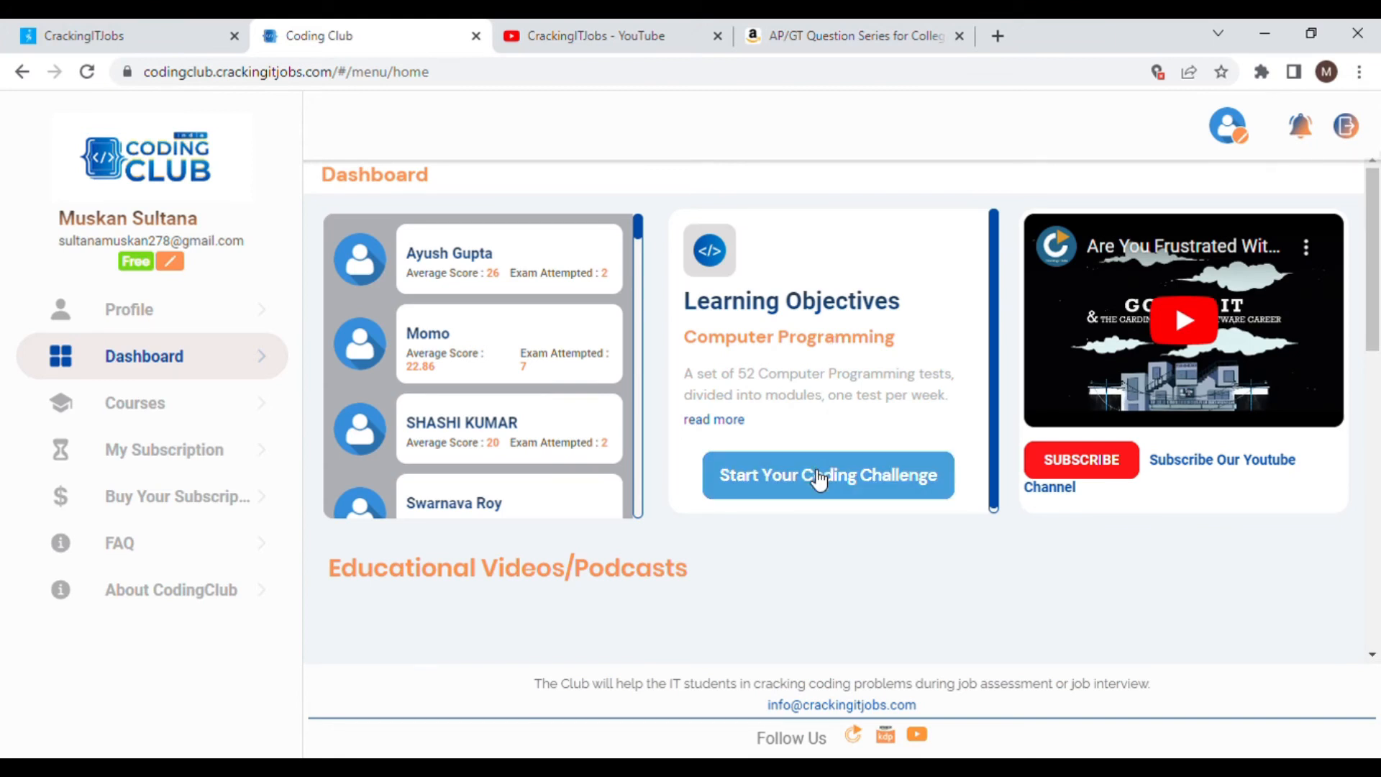
# Start the coding challenge and open The Fundamental Questions Test weekly challenge list.
pyautogui.click(827, 475)
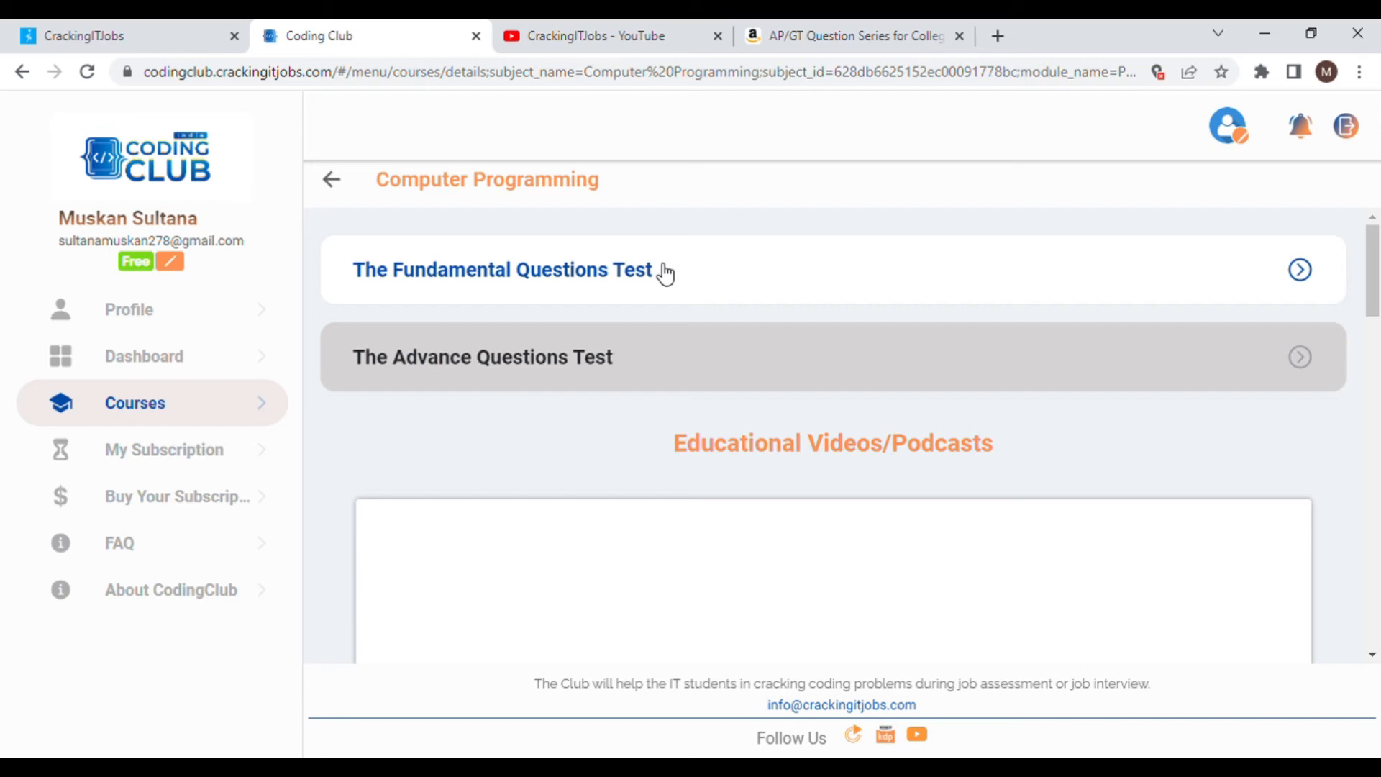
pyautogui.click(503, 270)
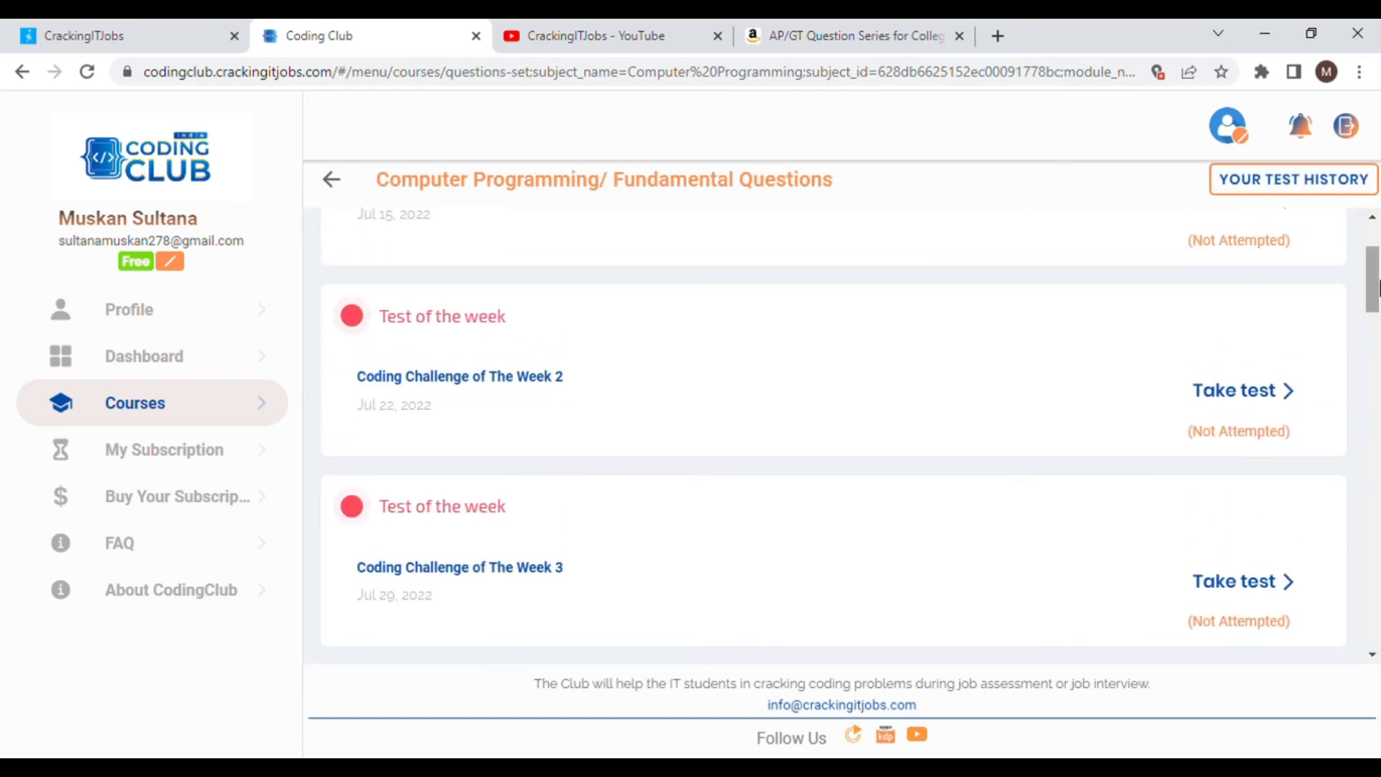
pyautogui.scroll(3)
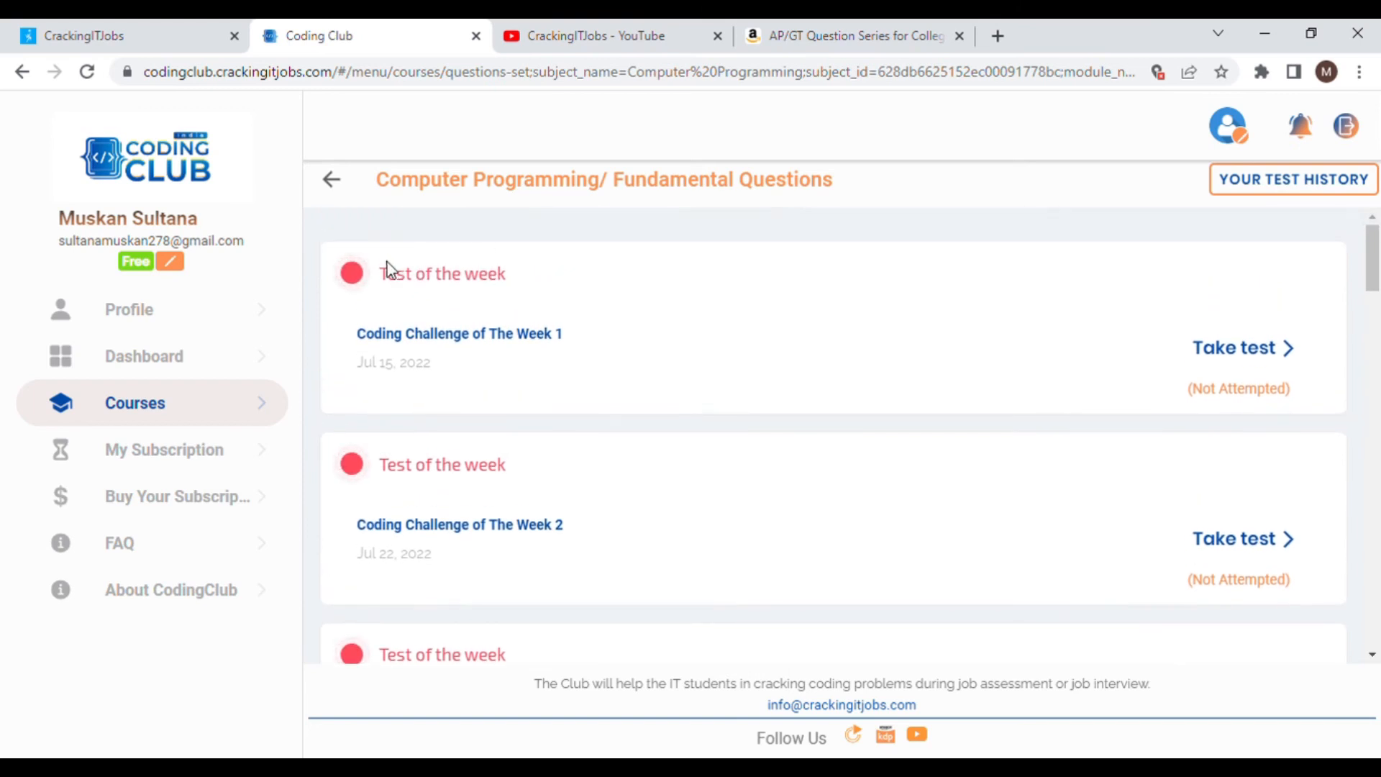
pyautogui.moveTo(225, 398)
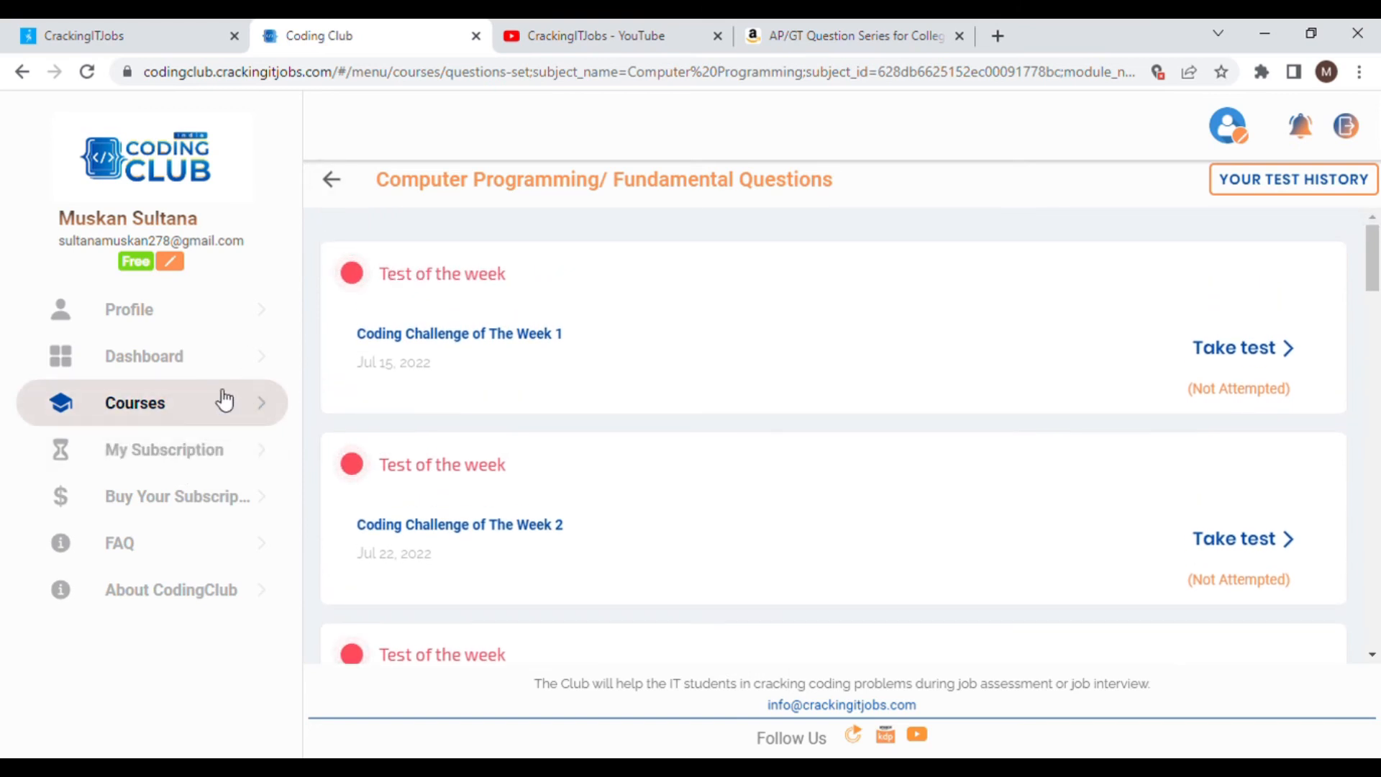
pyautogui.moveTo(201, 403)
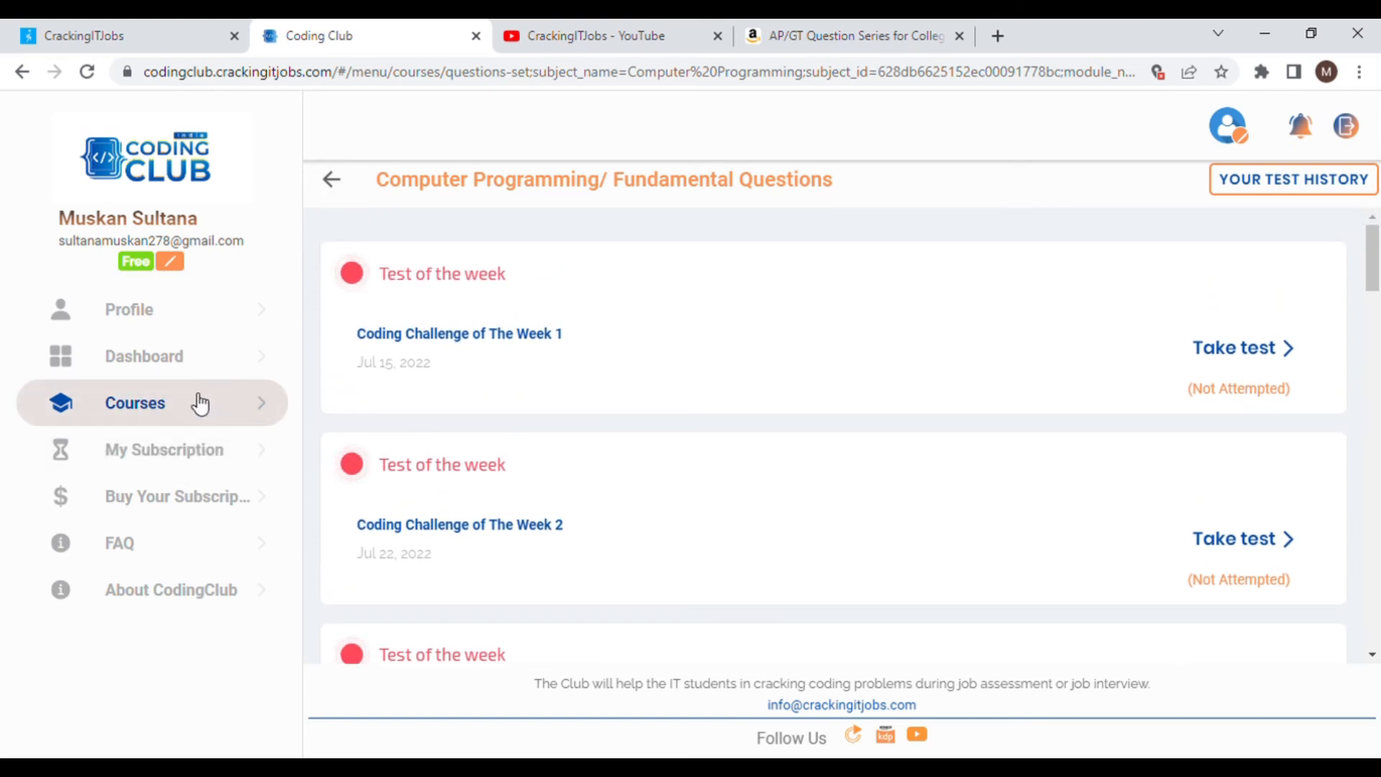
pyautogui.moveTo(556, 26)
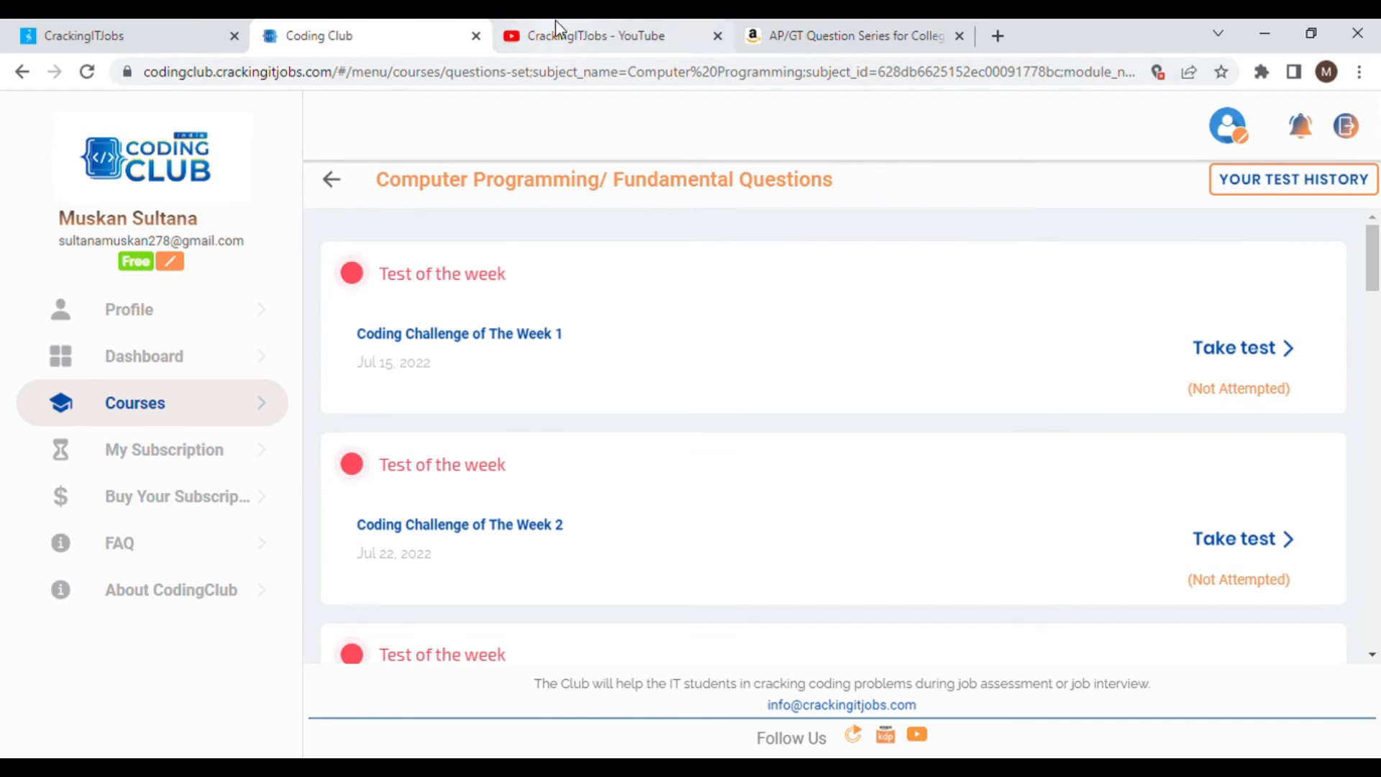
pyautogui.moveTo(568, 35)
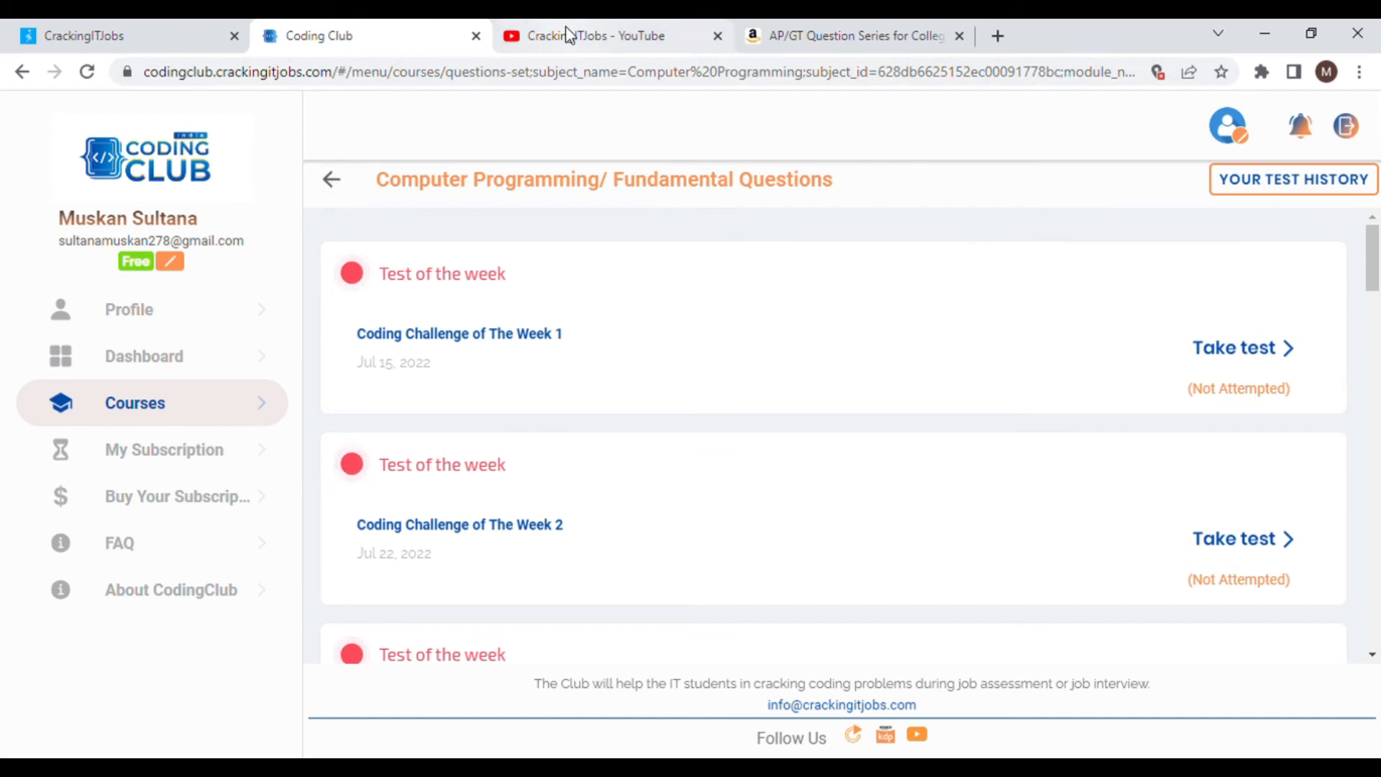
# Switch to the CrackingITJobs YouTube channel and browse its VIDEOS tab of webinars.
pyautogui.click(599, 35)
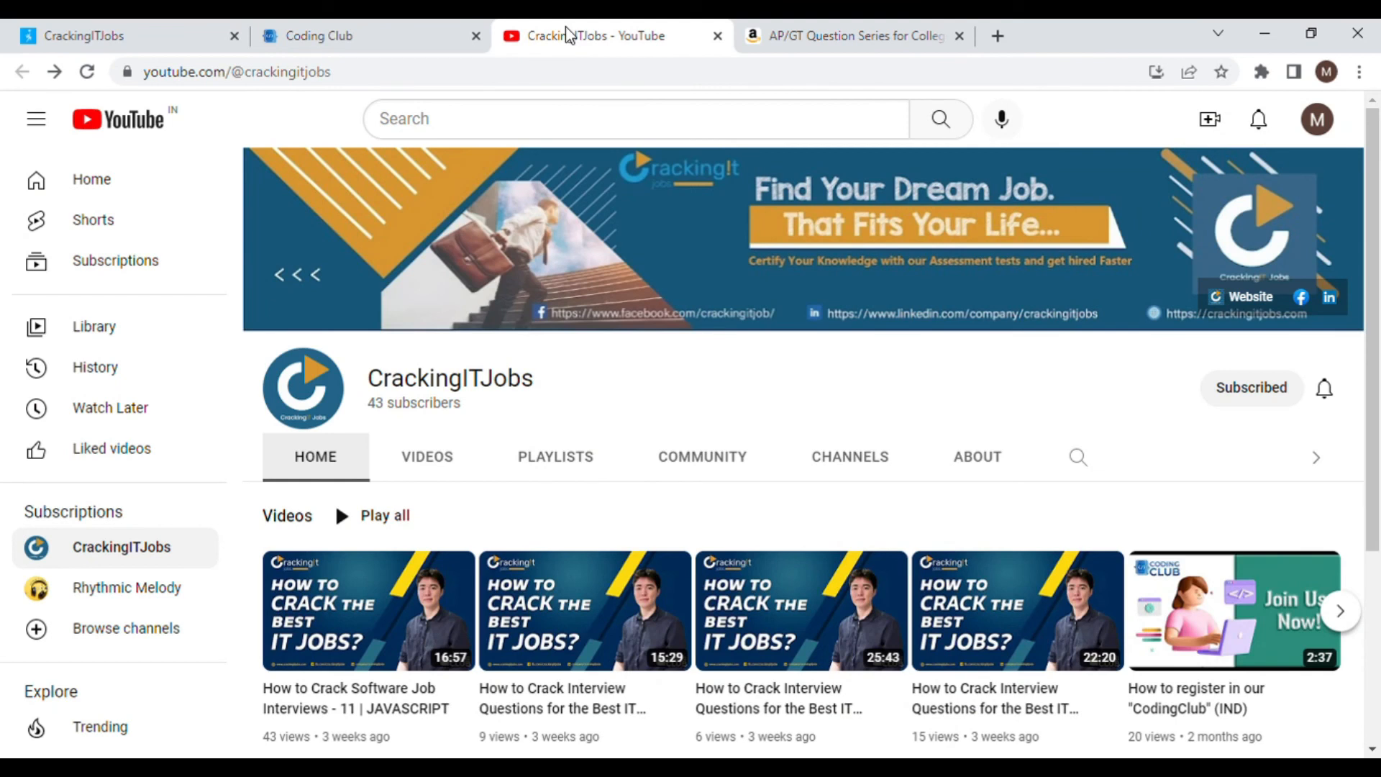
pyautogui.moveTo(490, 455)
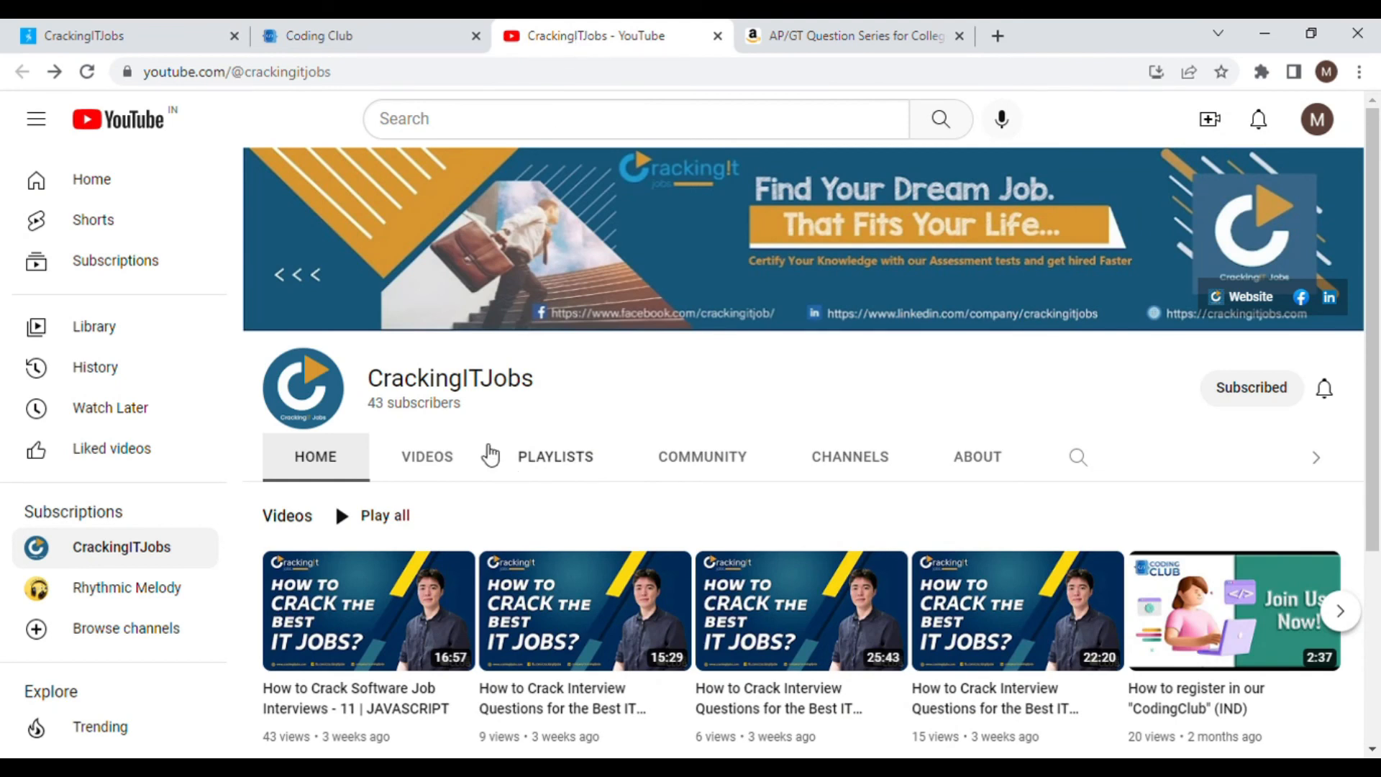
pyautogui.click(235, 71)
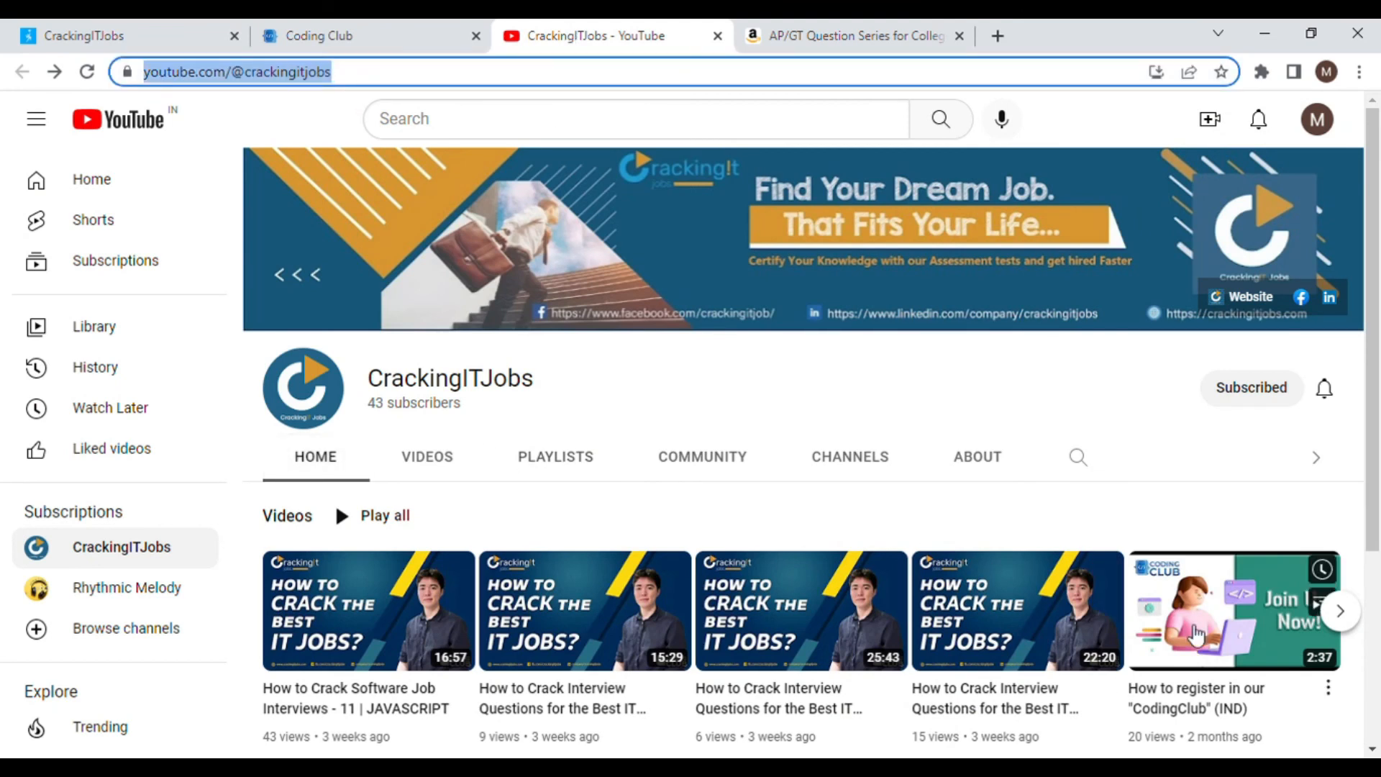
pyautogui.scroll(-3)
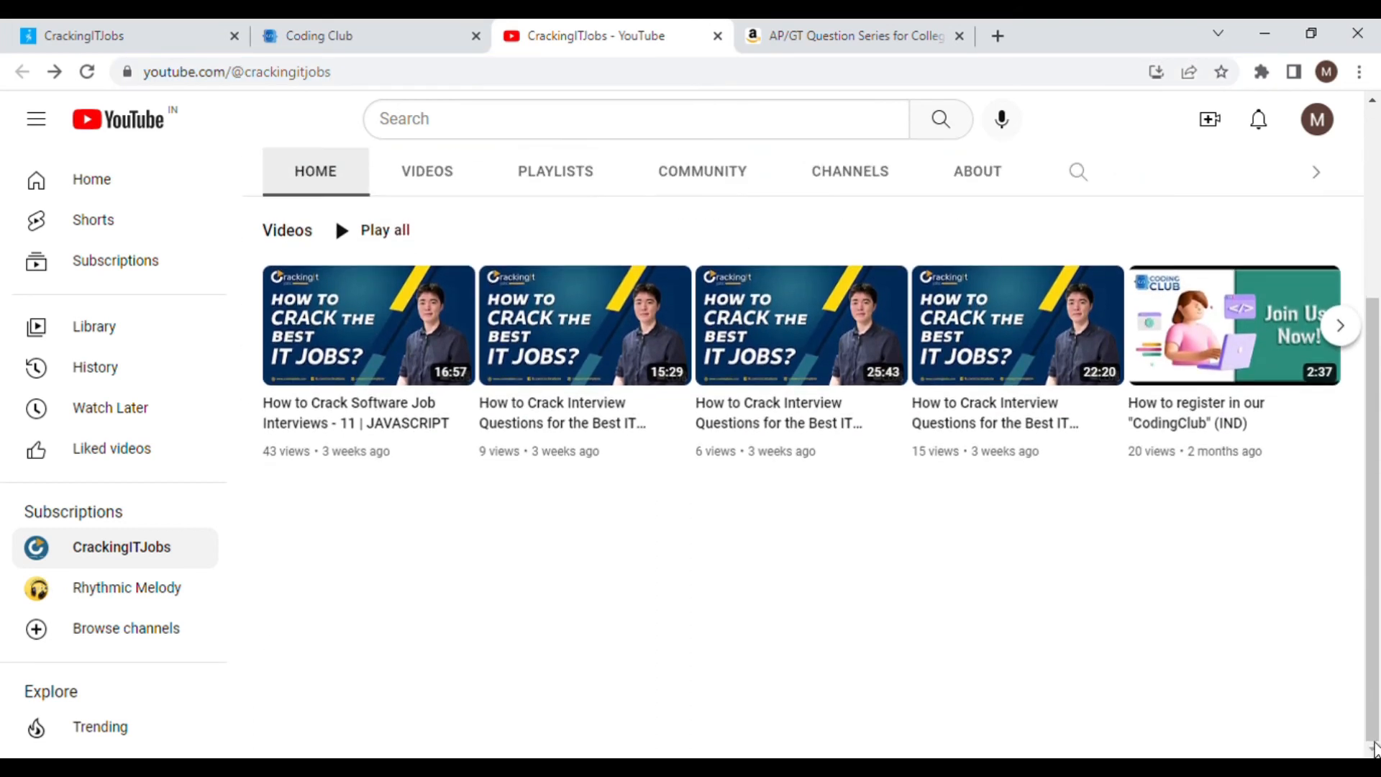
pyautogui.scroll(3)
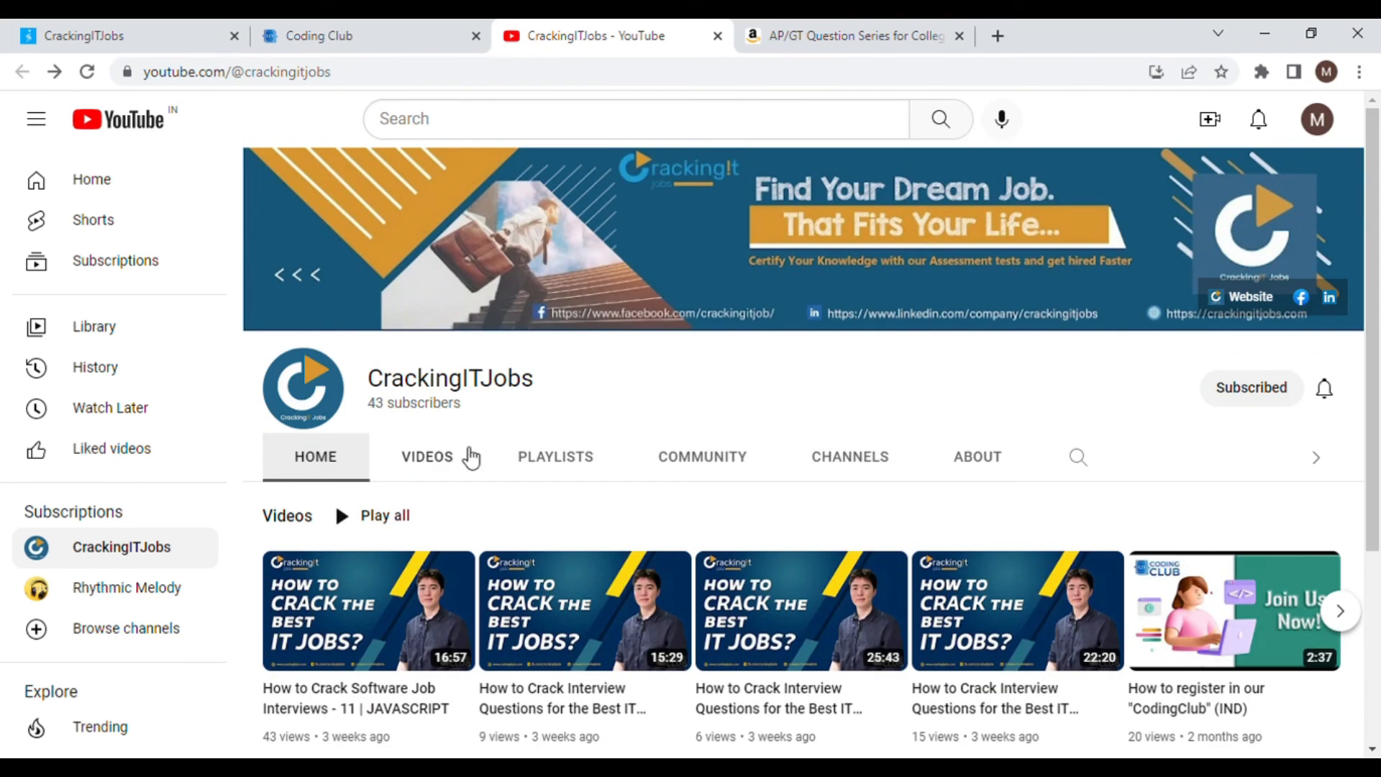
pyautogui.click(428, 456)
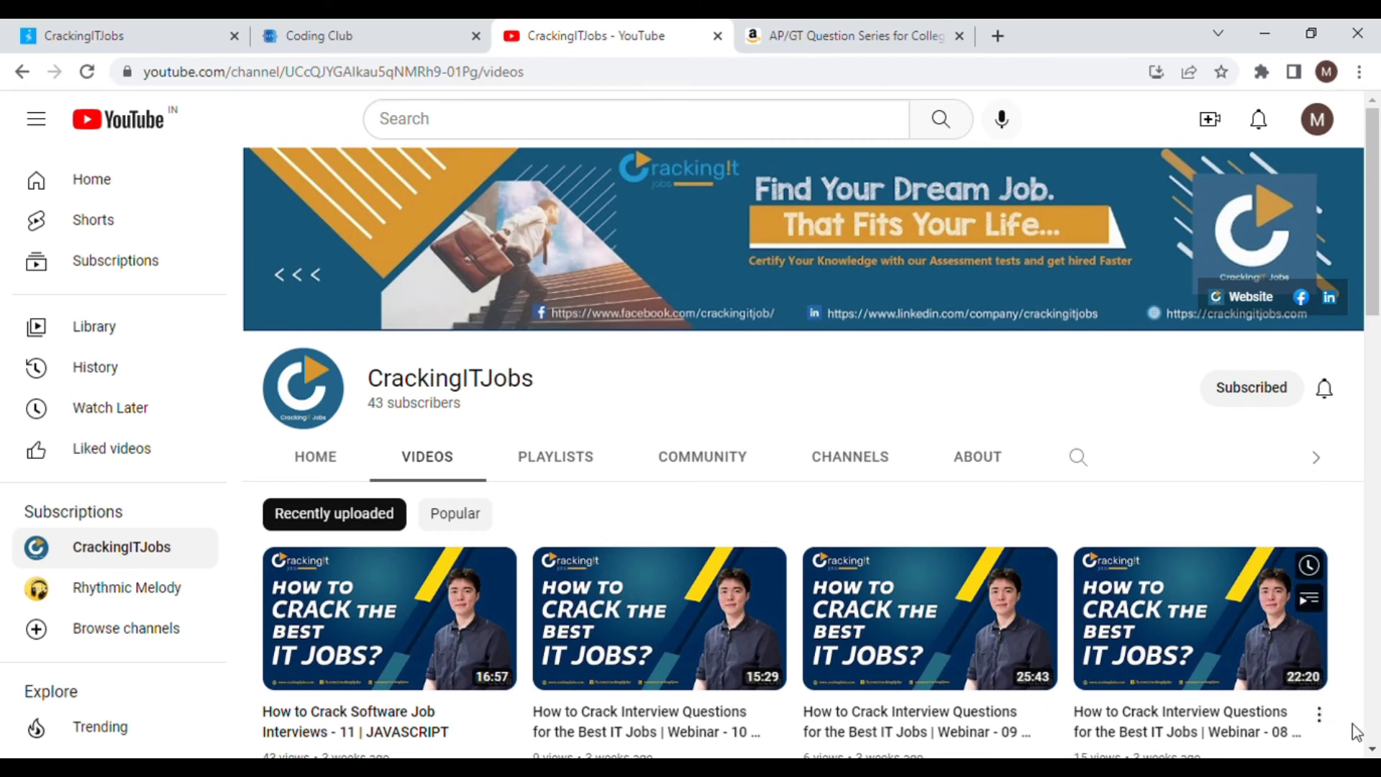
pyautogui.scroll(-3)
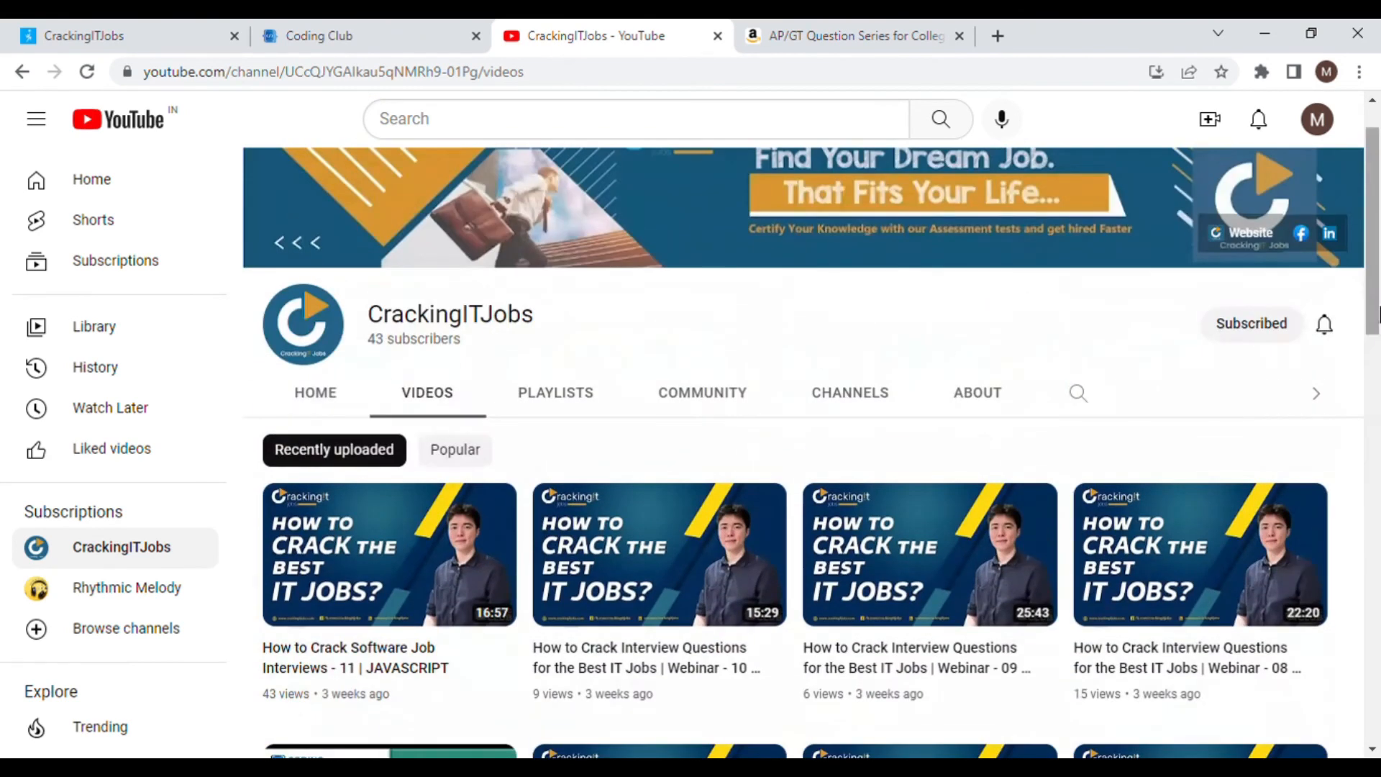
# Switch to the Amazon tab showing the seven-book AP/GT Question Series Kindle page.
pyautogui.click(846, 36)
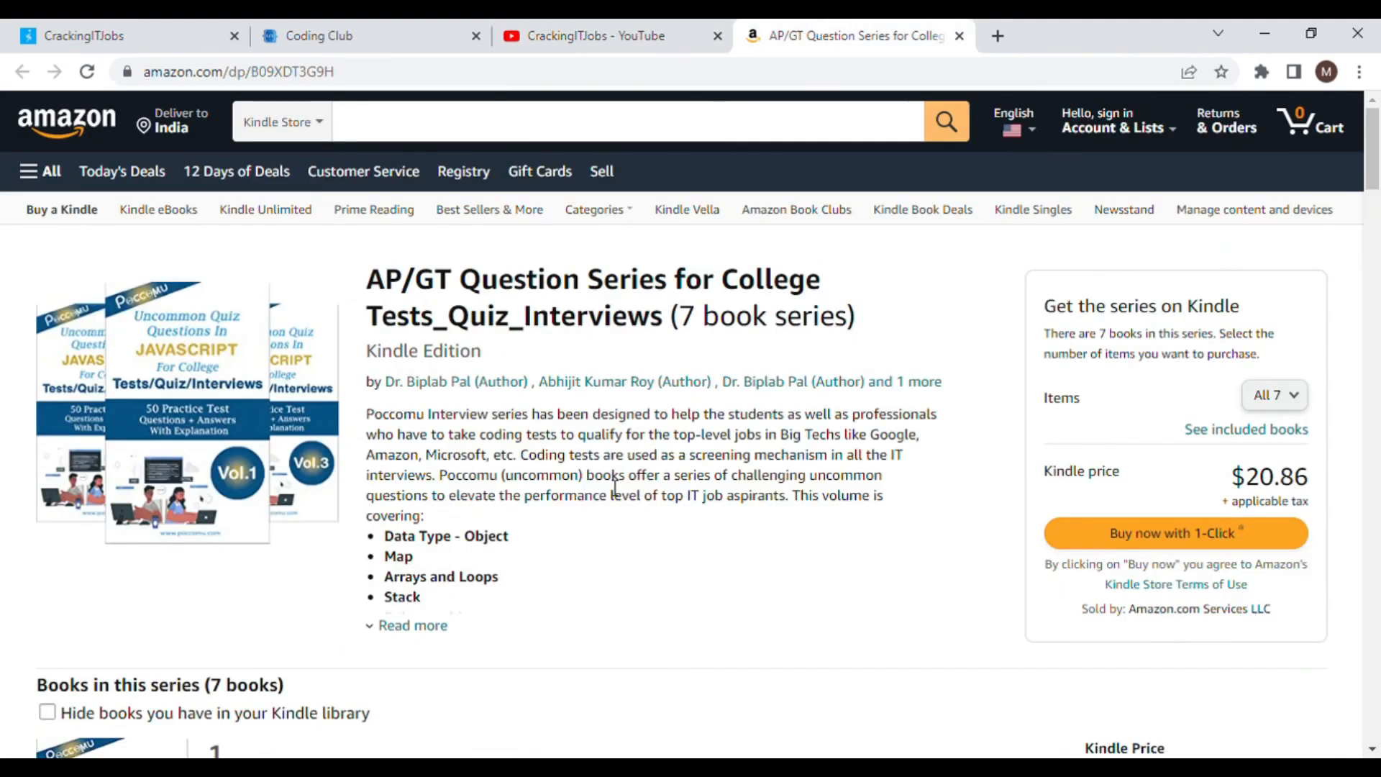
pyautogui.moveTo(433, 439)
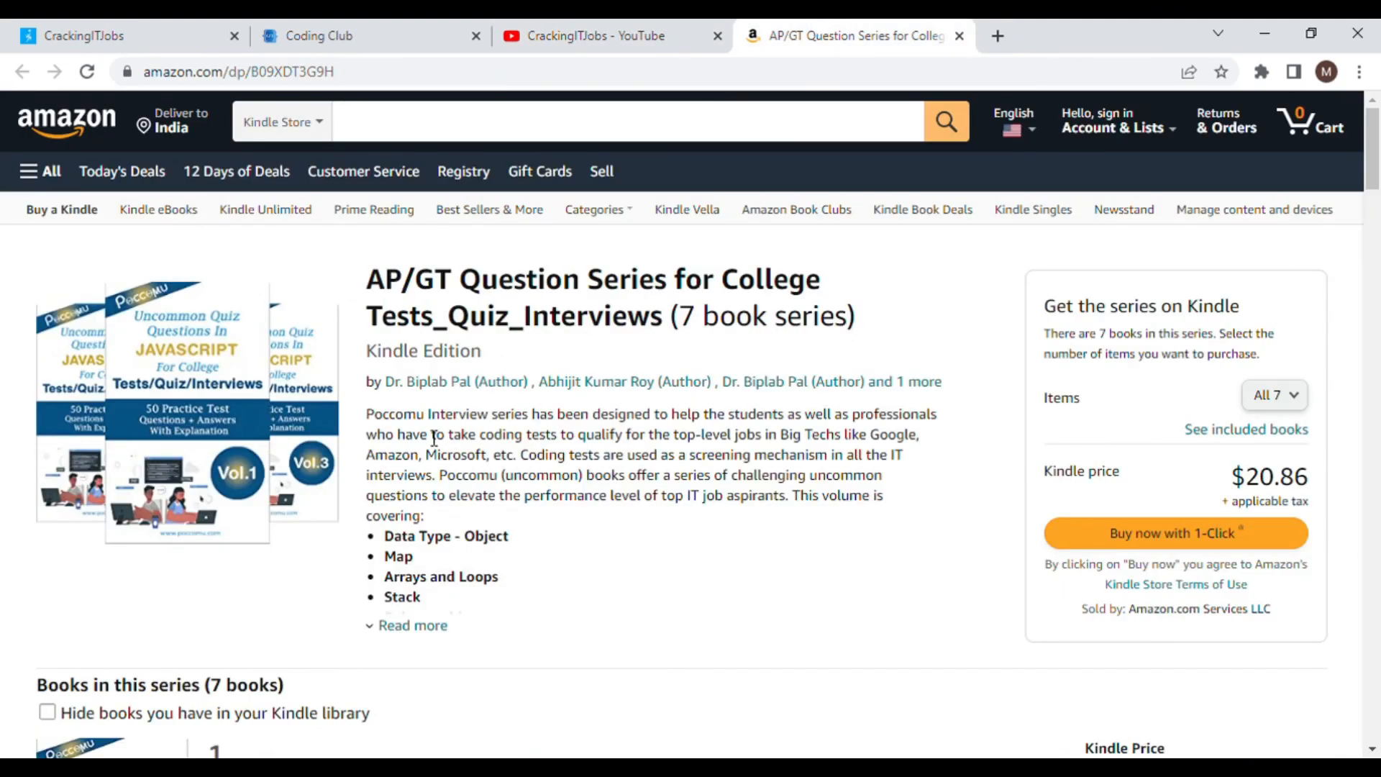
pyautogui.moveTo(911, 515)
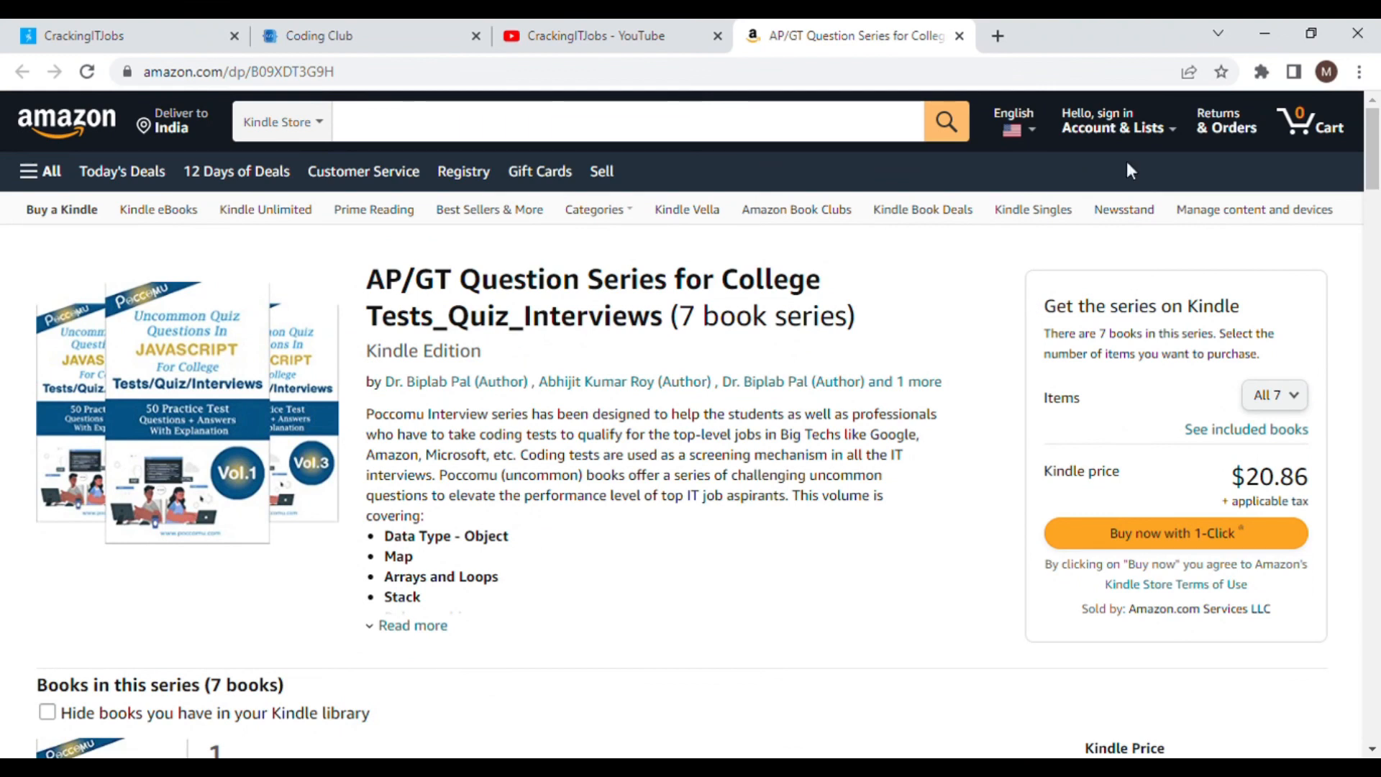
pyautogui.moveTo(1266, 34)
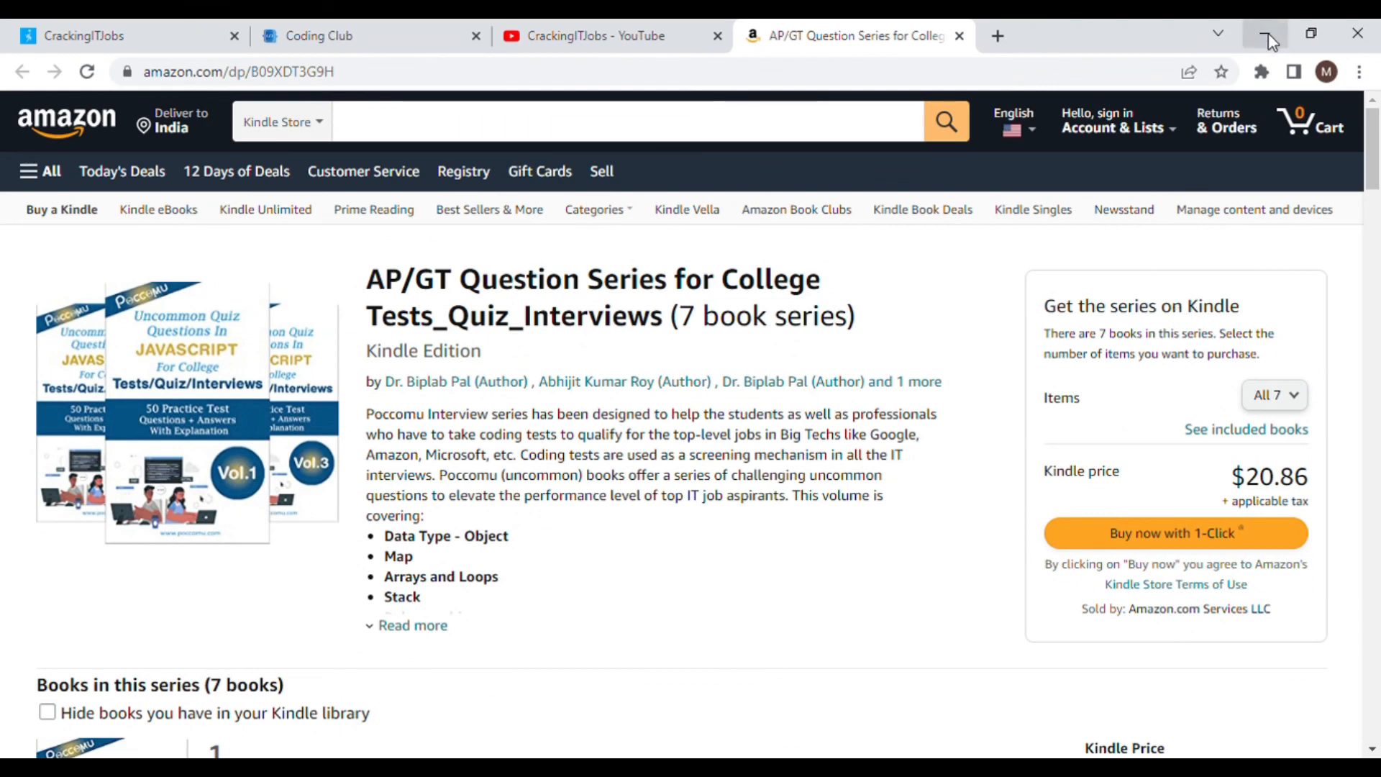